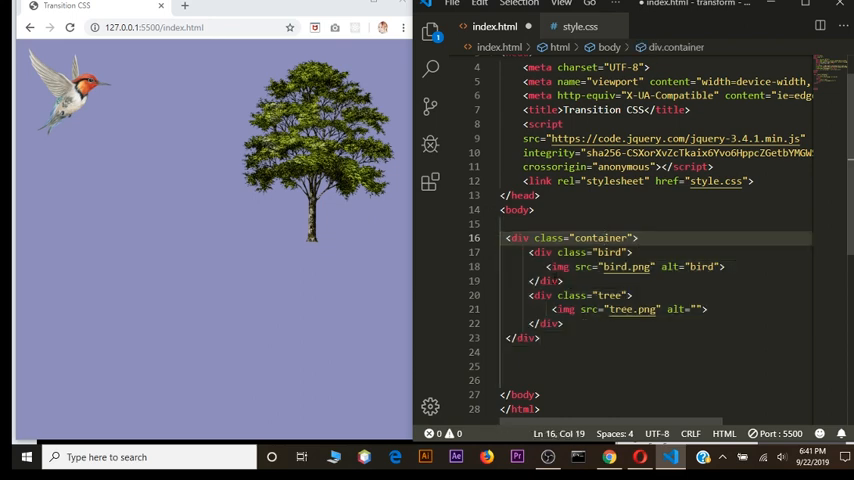
Step: Open style.css and place the cursor on the empty line below the .bird img rule
{"action": "left_click", "coordinate": [545, 281]}
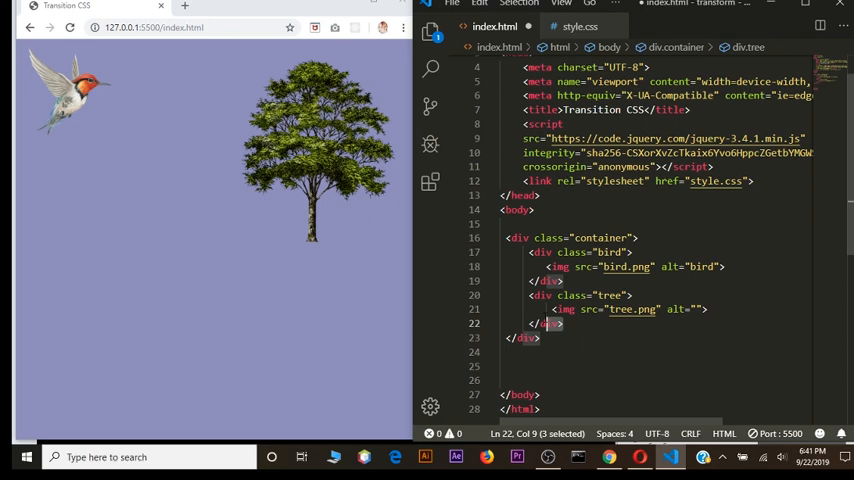
{"action": "left_click", "coordinate": [615, 295]}
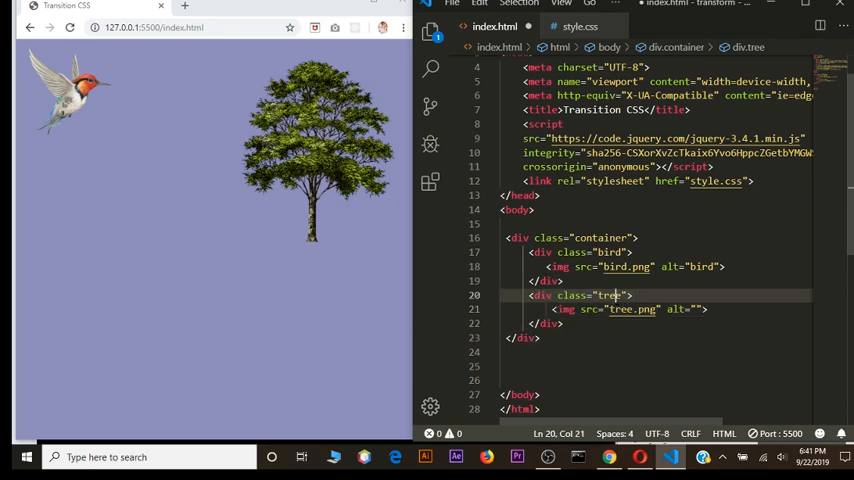
{"action": "mouse_move", "coordinate": [143, 98]}
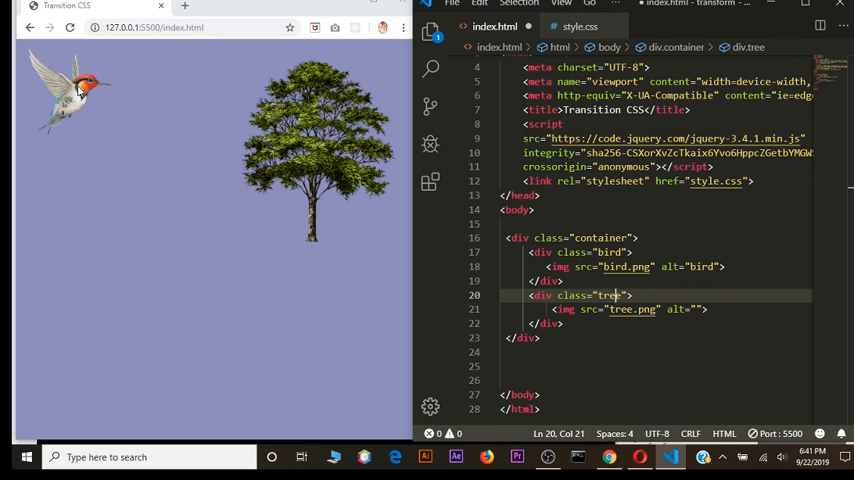
{"action": "left_click", "coordinate": [580, 26]}
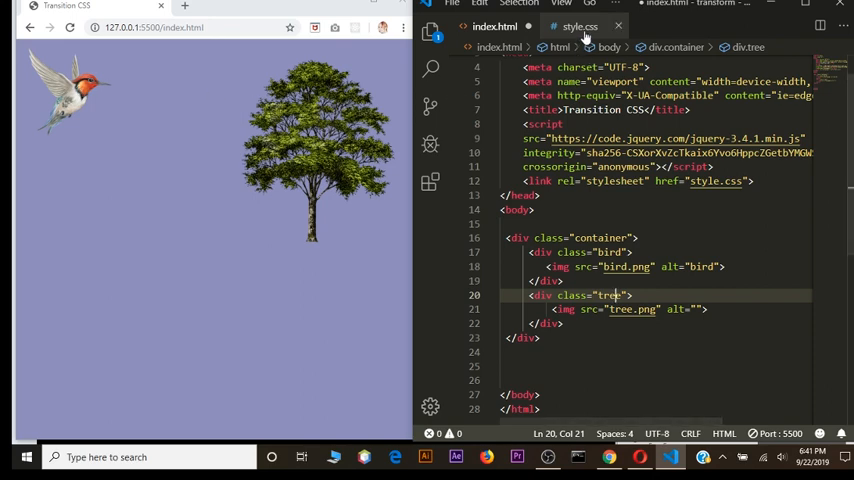
{"action": "left_click", "coordinate": [578, 26]}
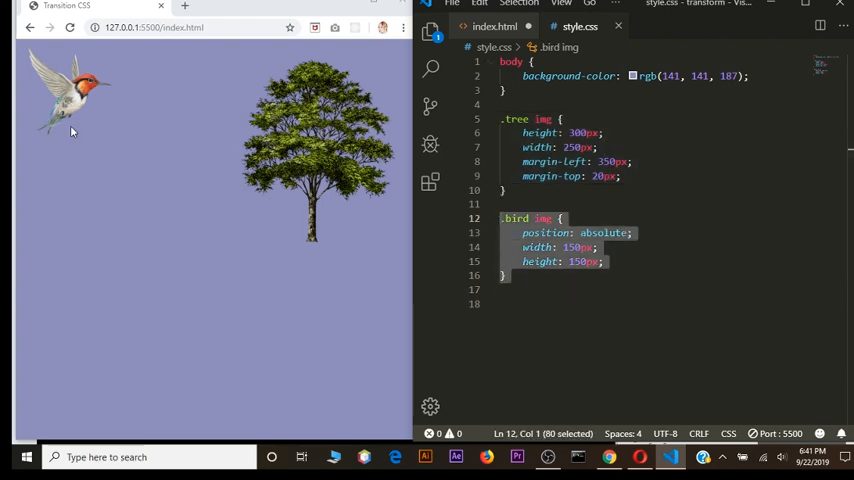
{"action": "left_click", "coordinate": [520, 290]}
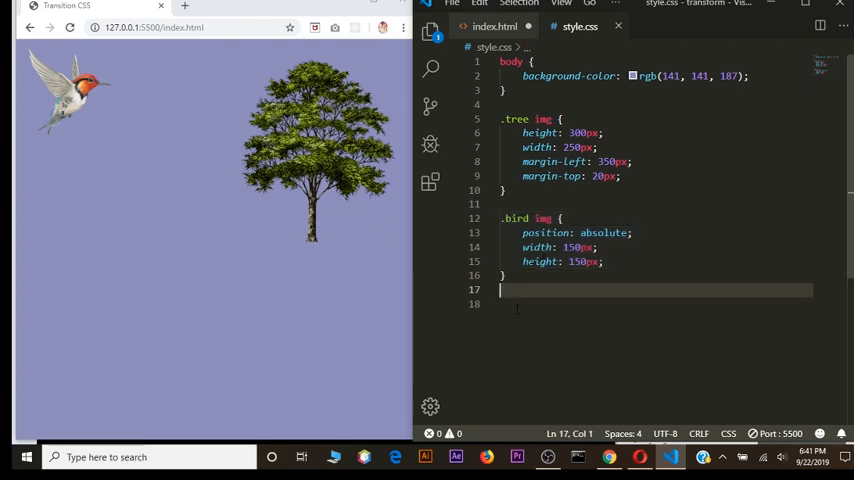
{"action": "key", "text": "enter"}
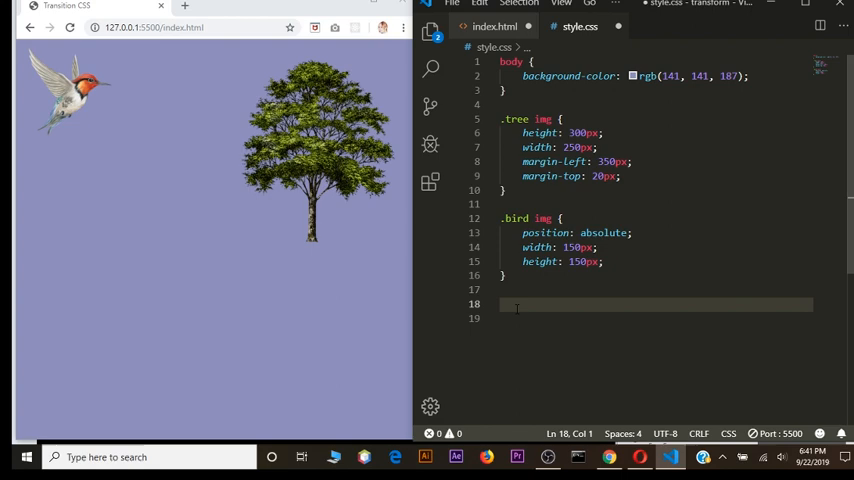
{"action": "type", "text": "@"}
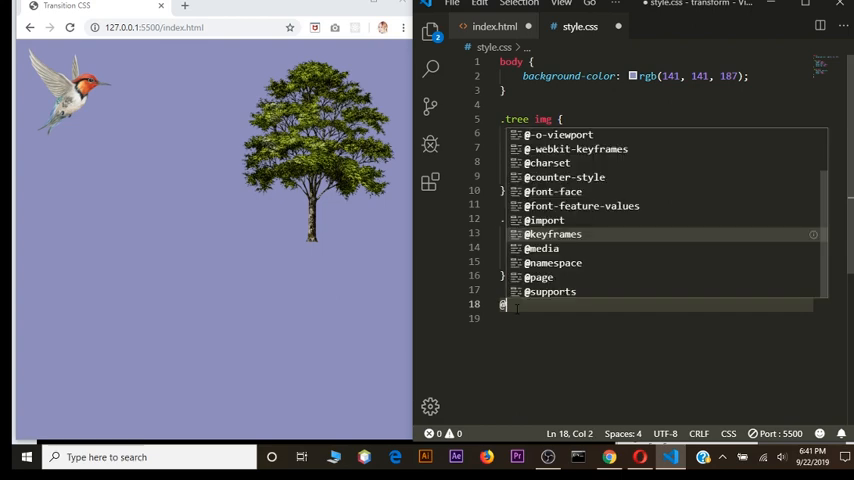
{"action": "type", "text": "@keyframes"}
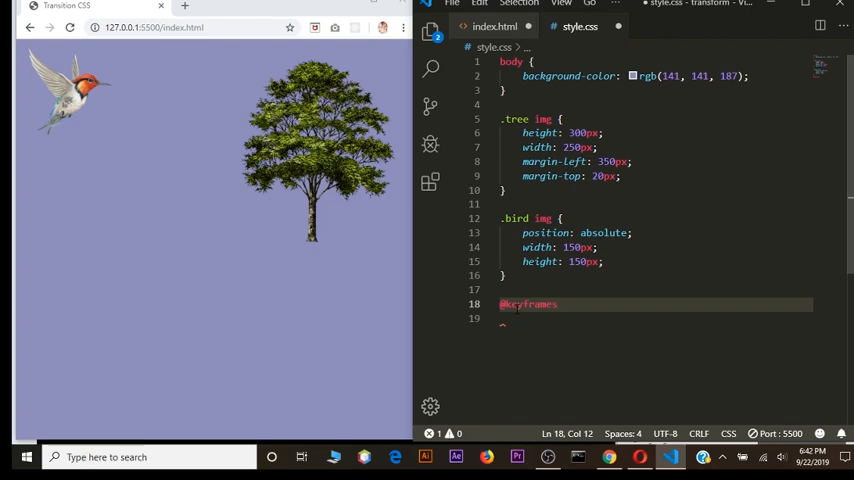
{"action": "type", "text": "fly {"}
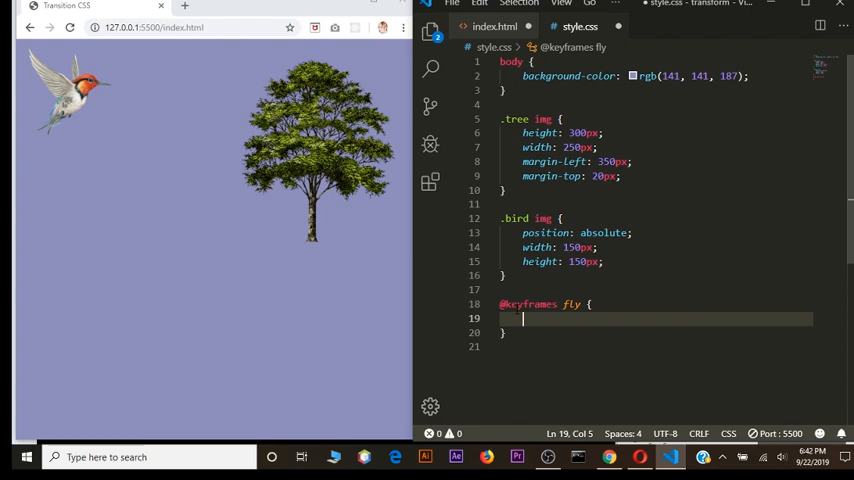
Step: Write the '0% { transform: translateX(0px); }' step inside the fly keyframes
{"action": "type", "text": "0"}
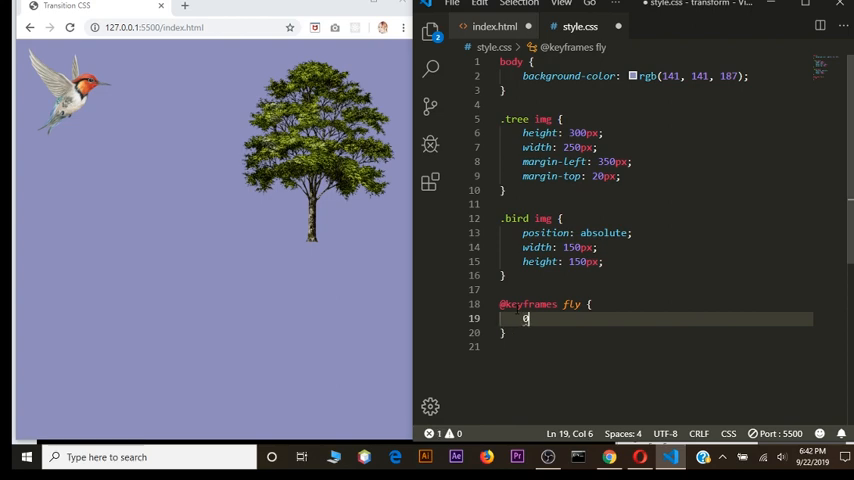
{"action": "type", "text": "% {"}
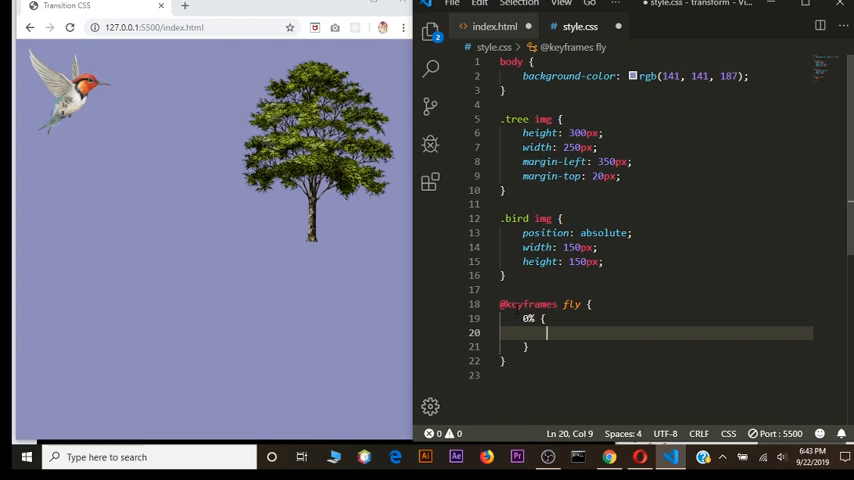
{"action": "type", "text": "transform: t"}
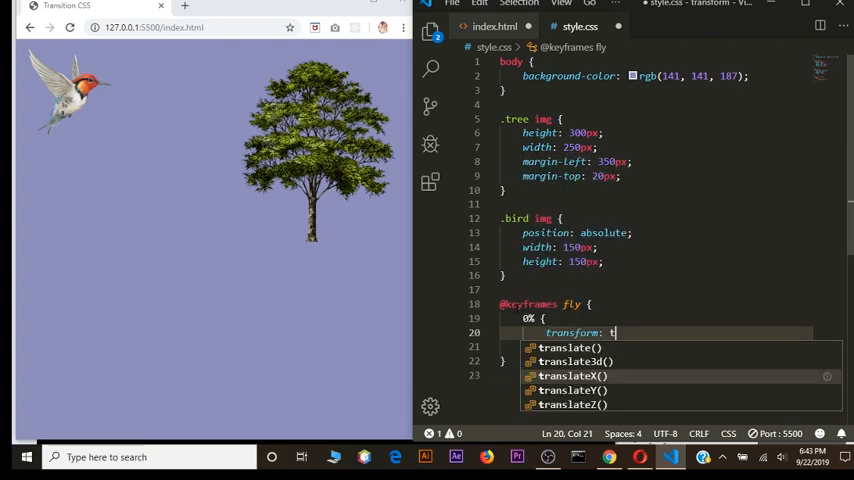
{"action": "type", "text": "ranslateX("}
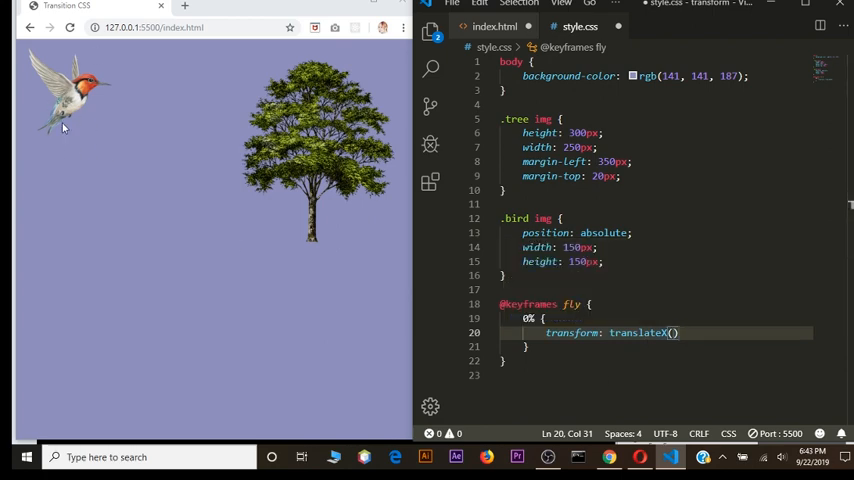
{"action": "type", "text": "0p"}
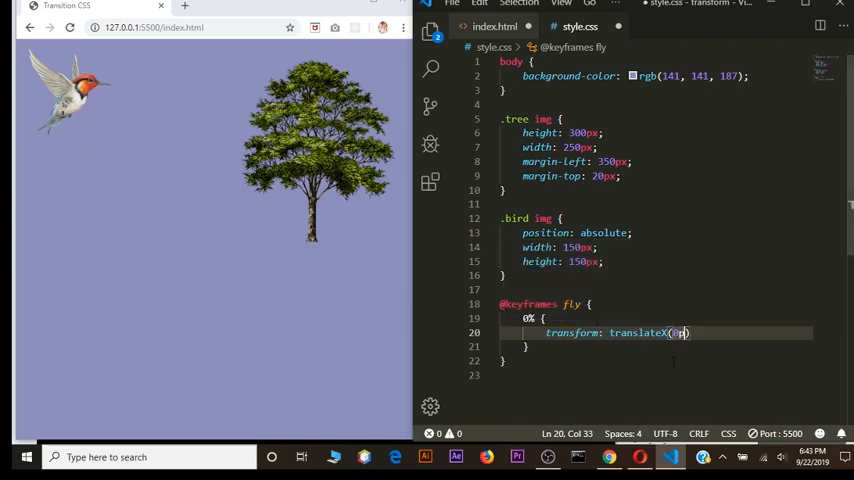
{"action": "type", "text": "x"}
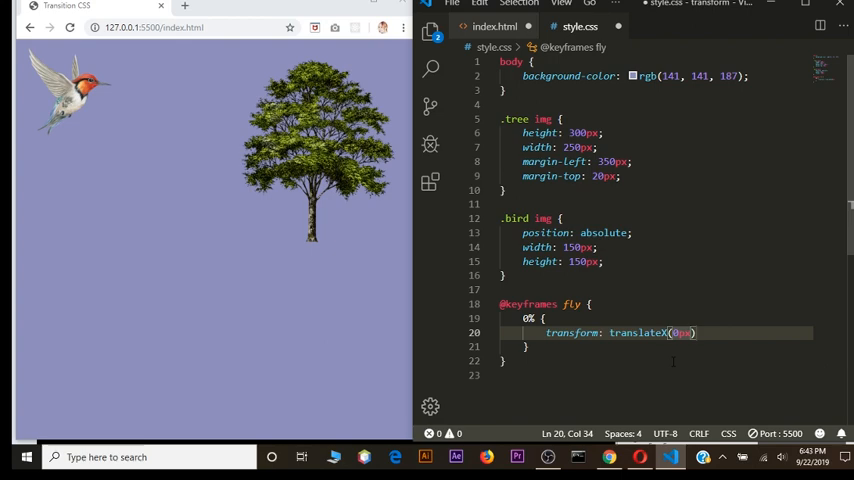
{"action": "type", "text": ";"}
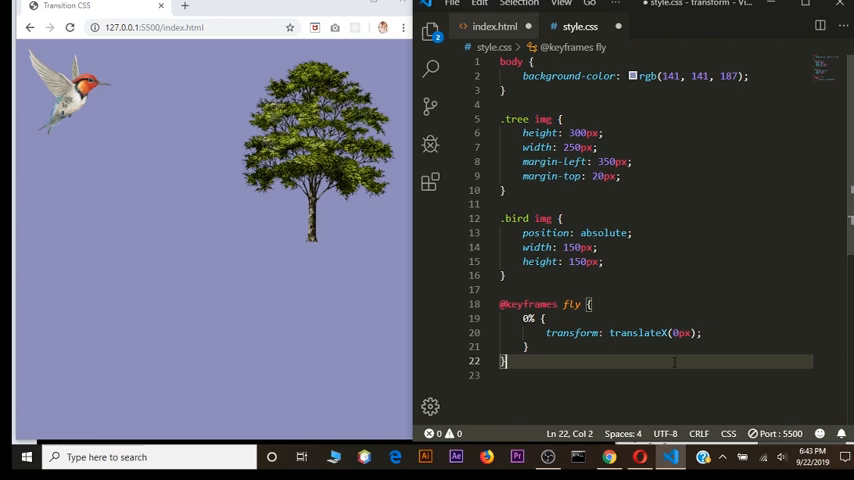
Step: Add the '100% { transform: translateX(270px); }' step and save style.css
{"action": "key", "text": "enter"}
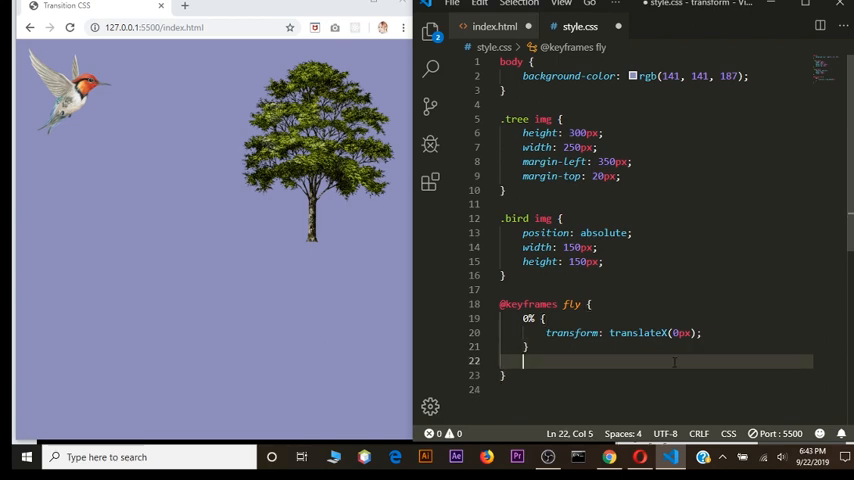
{"action": "type", "text": "100"}
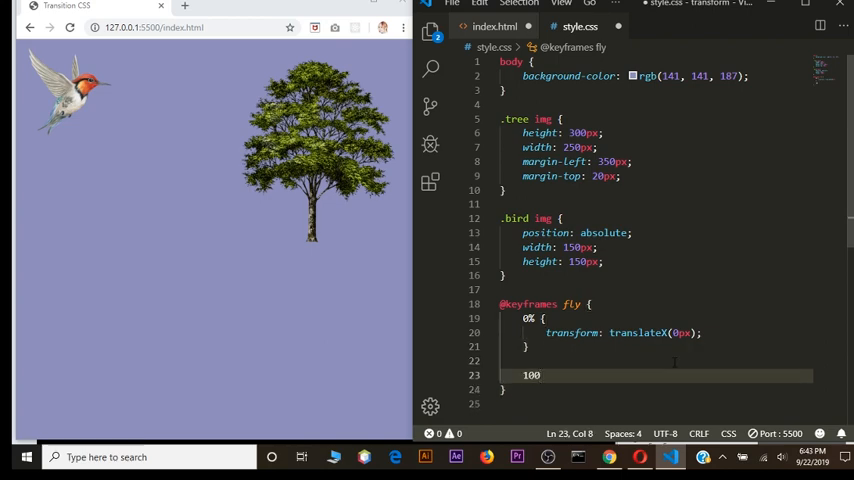
{"action": "type", "text": "% {"}
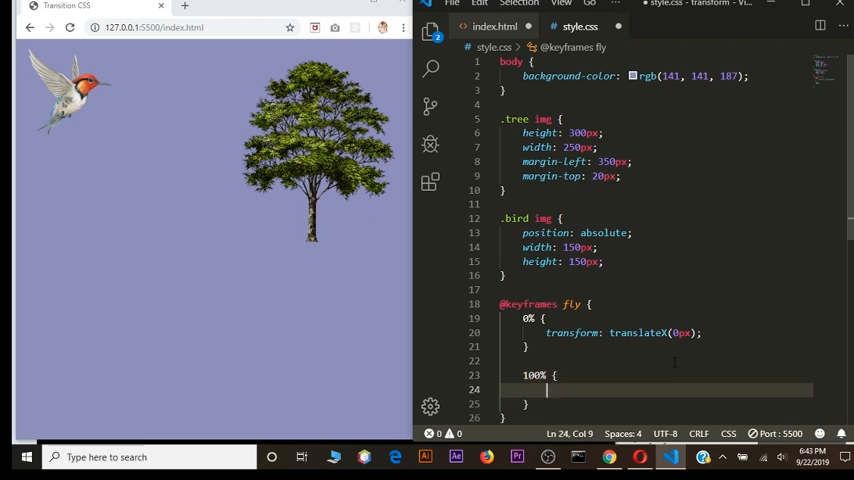
{"action": "type", "text": "transform: tra"}
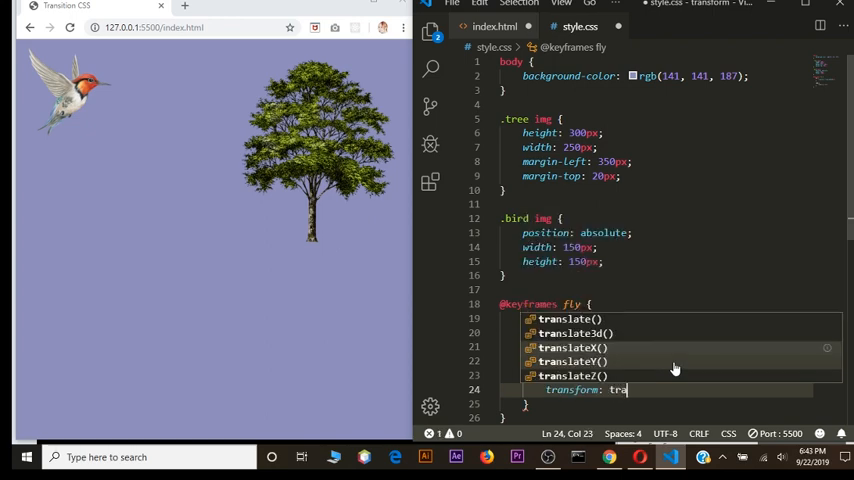
{"action": "mouse_move", "coordinate": [620, 347]}
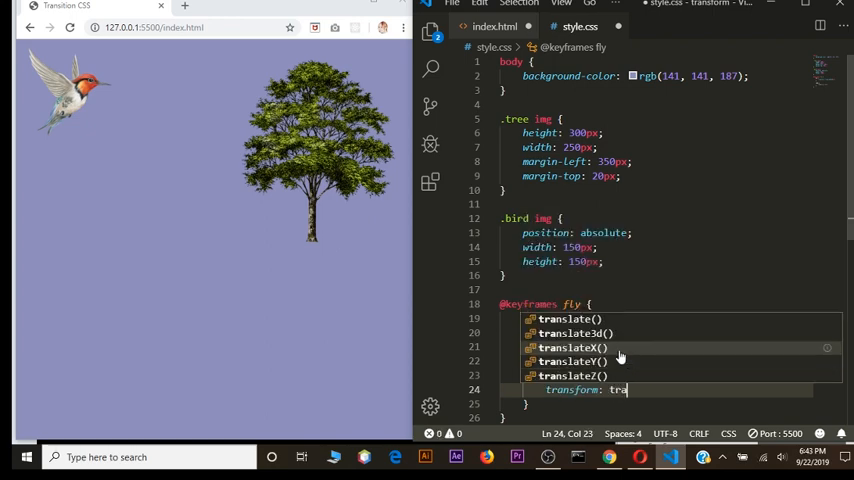
{"action": "left_click", "coordinate": [575, 347]}
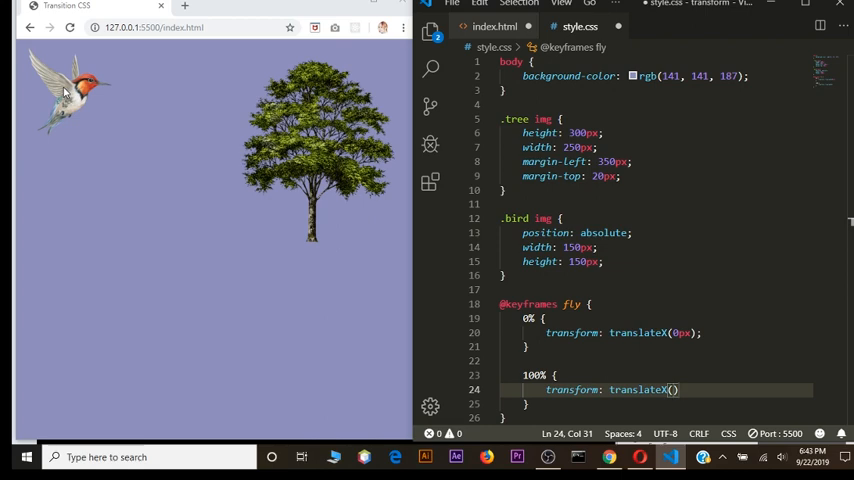
{"action": "type", "text": "270"}
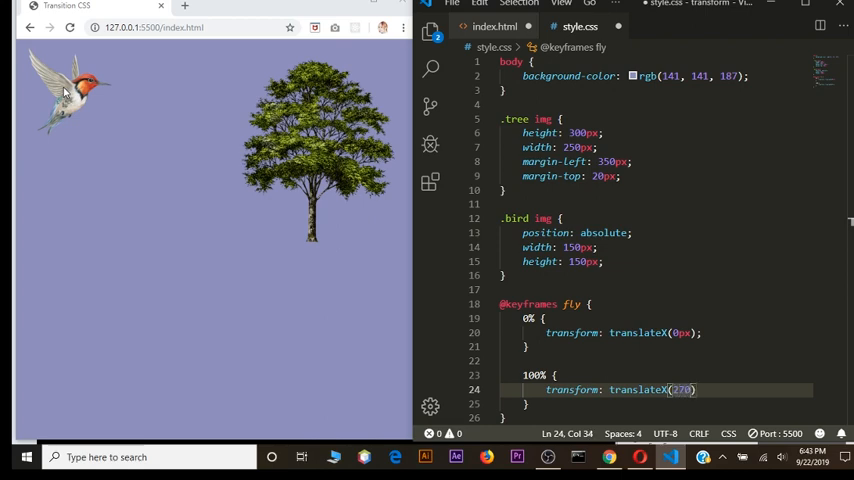
{"action": "type", "text": "px"}
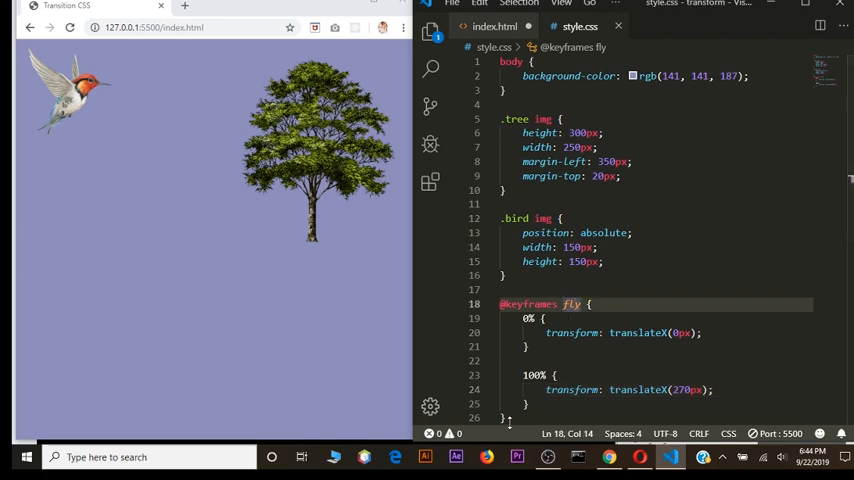
Step: Add 'animation: fly 3s linear;' as a new line in the .bird img rule
{"action": "scroll", "scroll_direction": "down", "scroll_amount": 3}
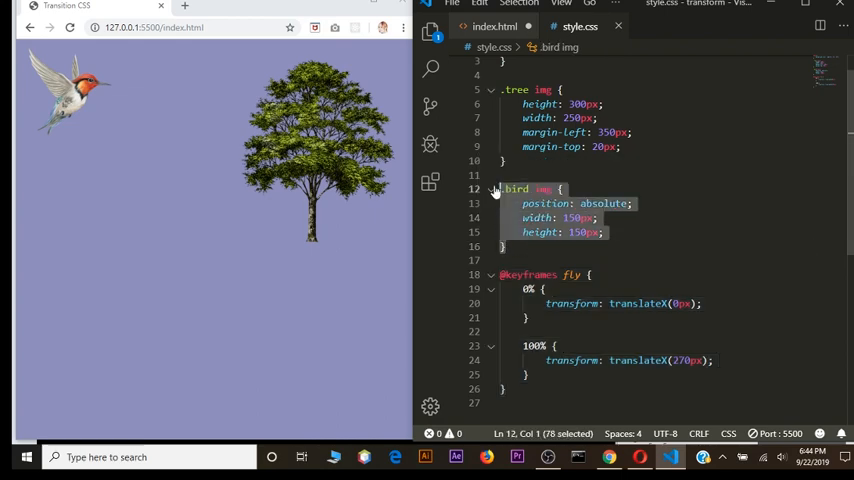
{"action": "left_click", "coordinate": [603, 232]}
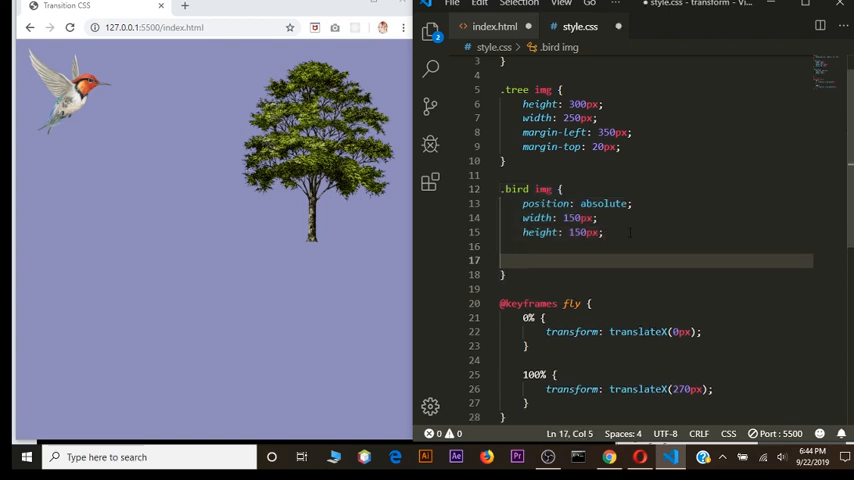
{"action": "type", "text": "animation:"}
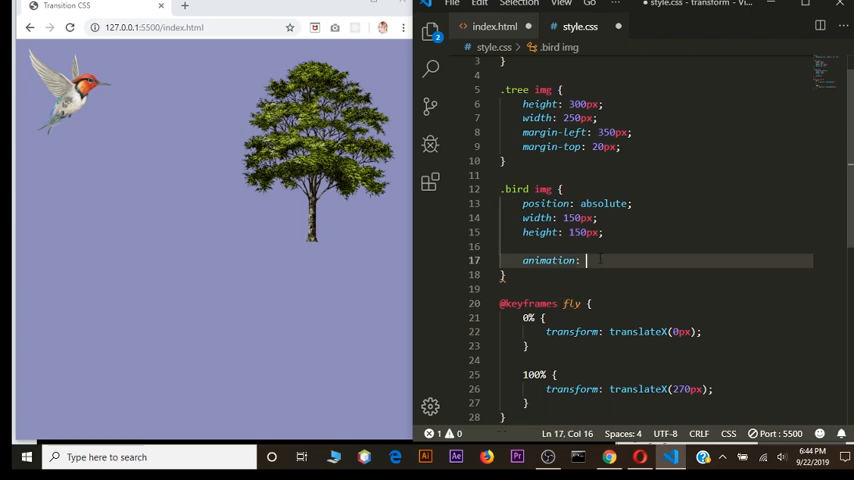
{"action": "type", "text": "fly"}
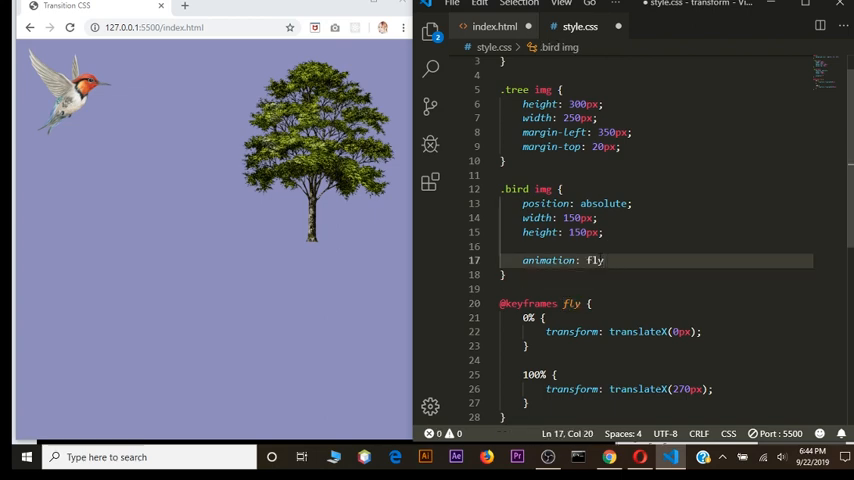
{"action": "type", "text": "3"}
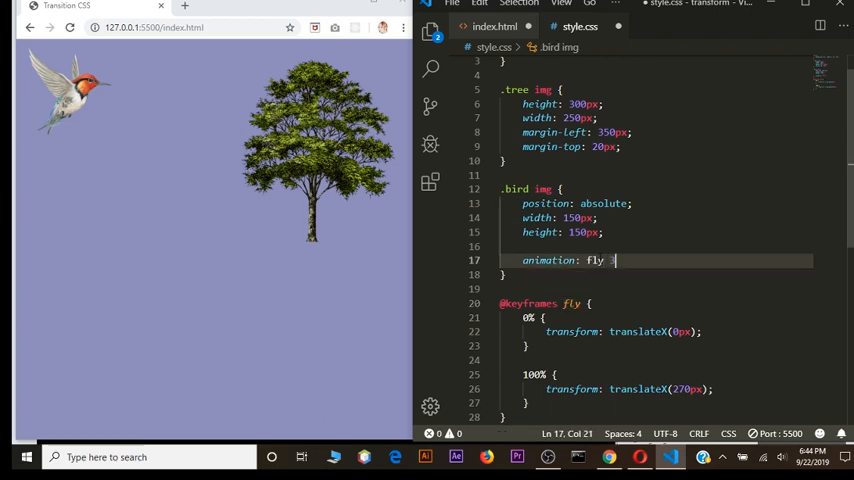
{"action": "type", "text": "s"}
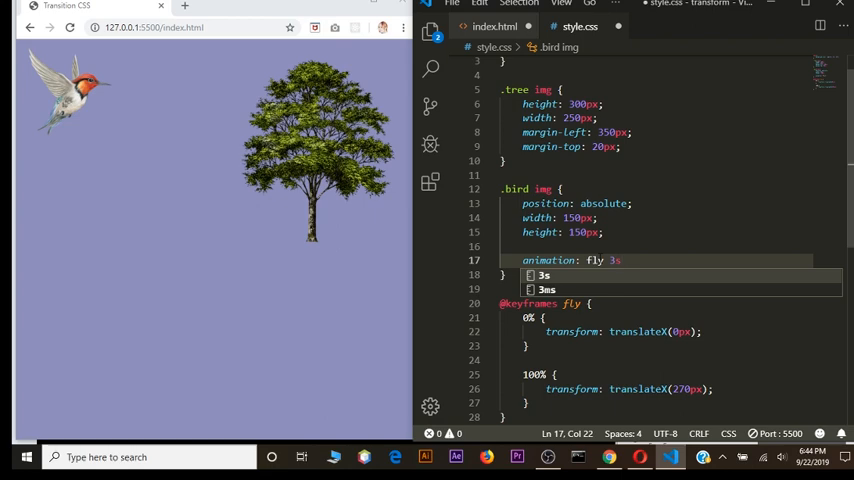
{"action": "type", "text": "linear;"}
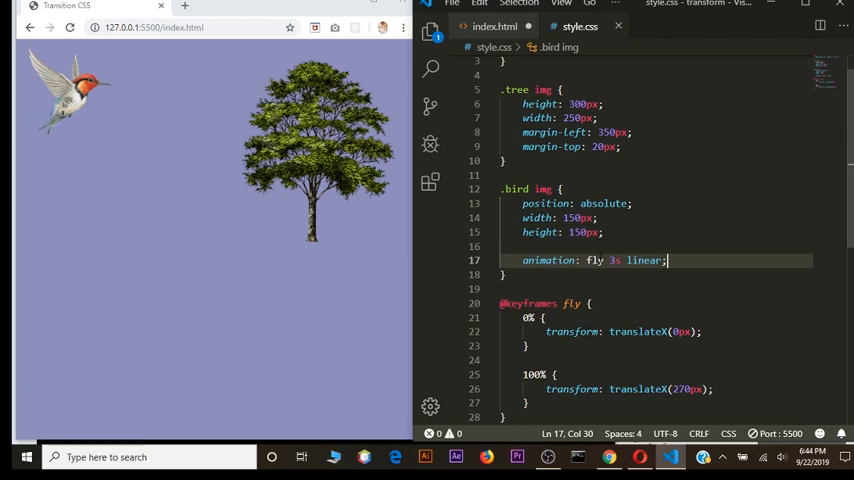
{"action": "left_click", "coordinate": [530, 317]}
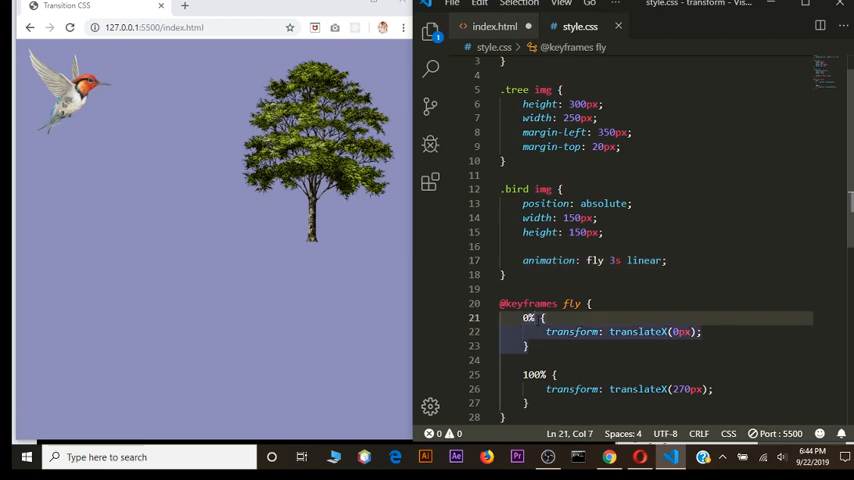
{"action": "type", "text": "from"}
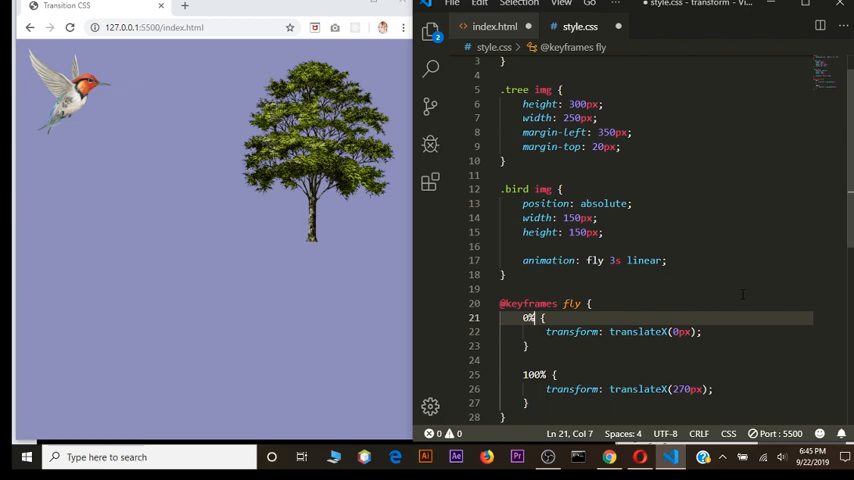
{"action": "left_click", "coordinate": [590, 260]}
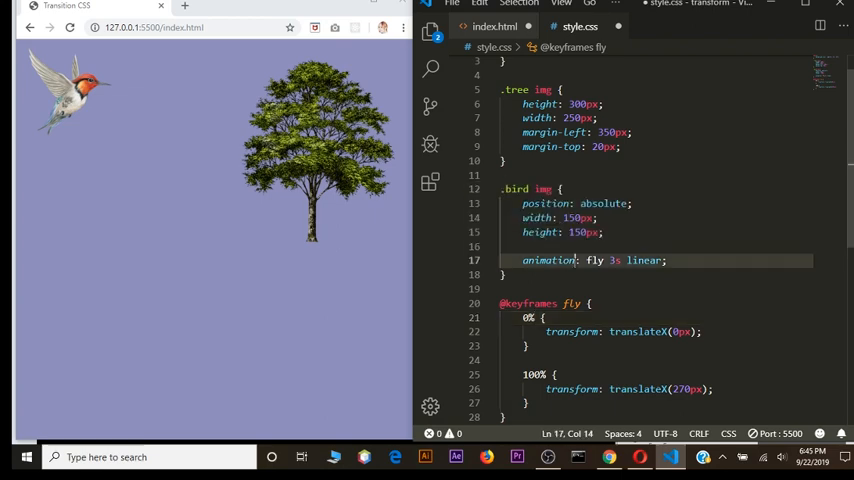
{"action": "double_click", "coordinate": [547, 260]}
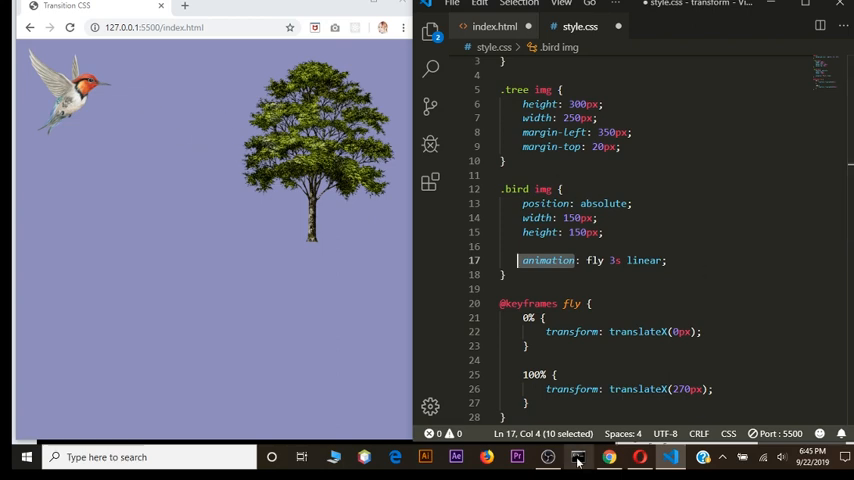
Step: Replace the shorthand with 'animation-name: fly;' and 'animation-duration: 3s;'
{"action": "type", "text": "animation-name:"}
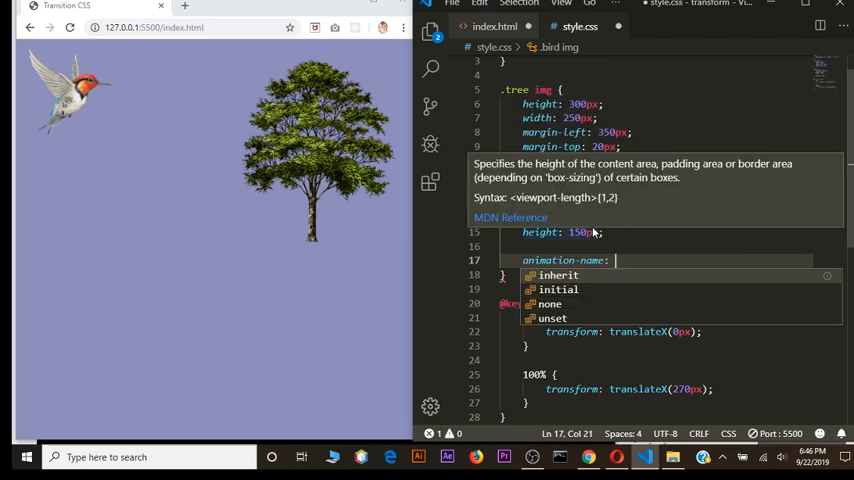
{"action": "type", "text": "fly"}
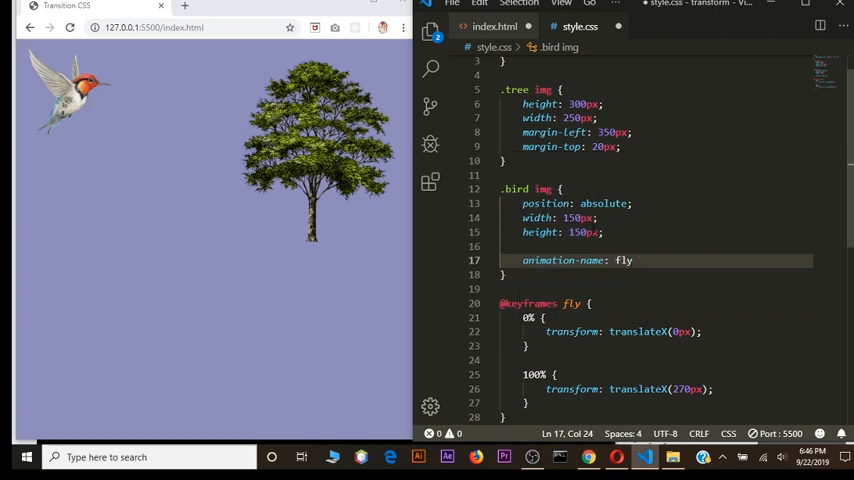
{"action": "type", "text": ";"}
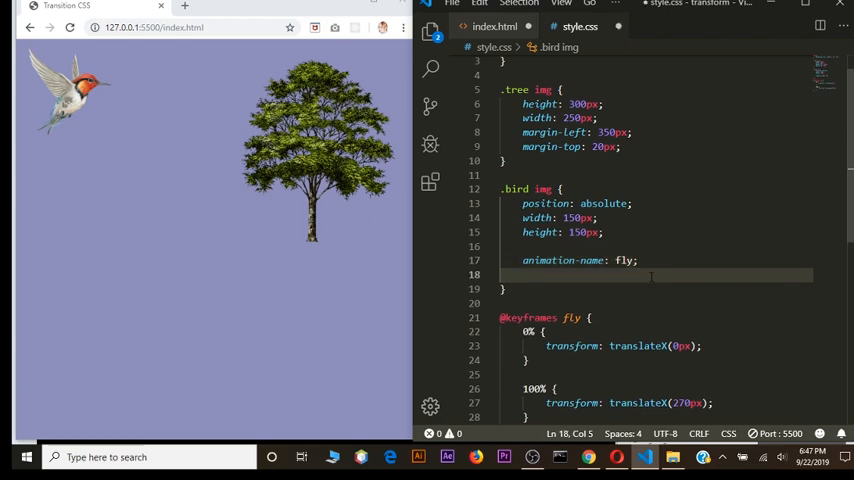
{"action": "type", "text": "anim"}
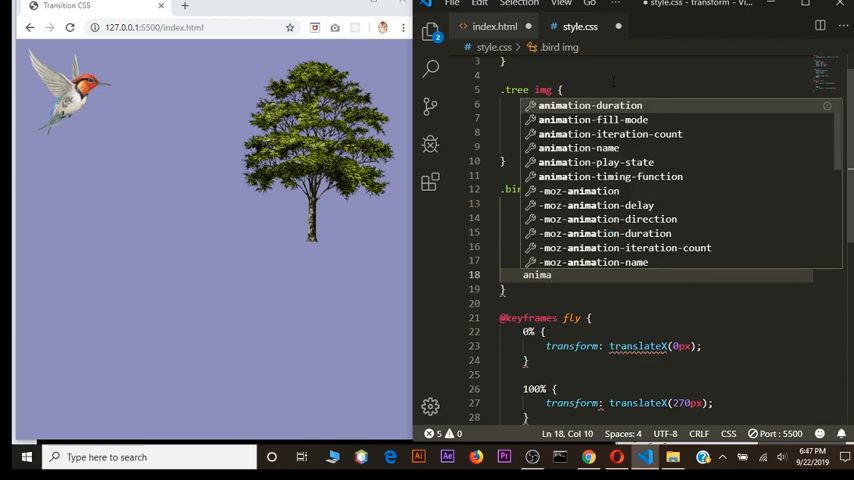
{"action": "type", "text": "animation-duration:"}
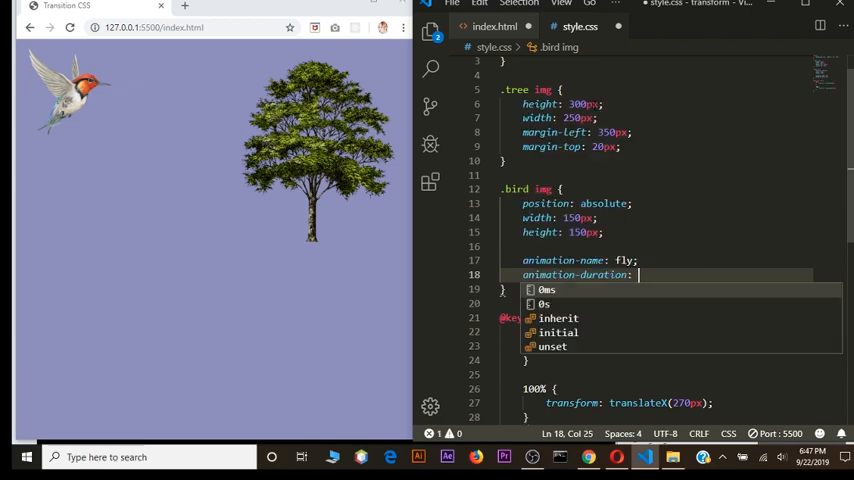
{"action": "type", "text": "3s;"}
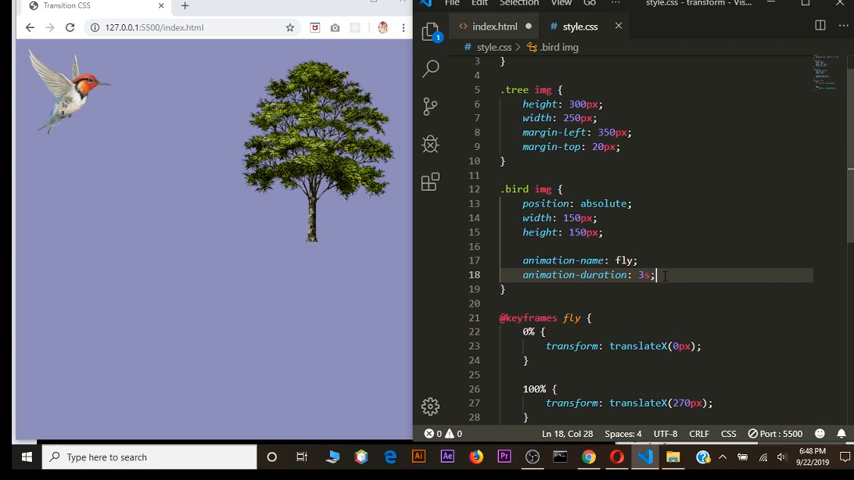
{"action": "mouse_move", "coordinate": [267, 90]}
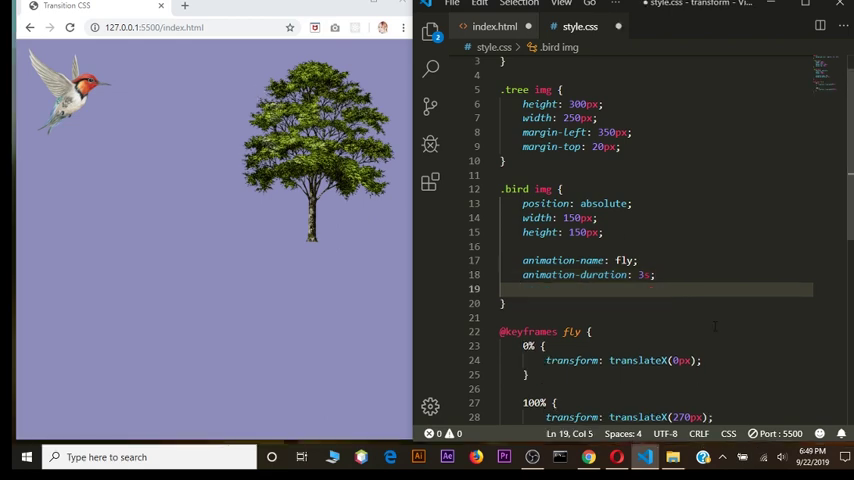
Step: Add 'animation-fill-mode: forwards;' to the .bird img rule
{"action": "type", "text": "animat"}
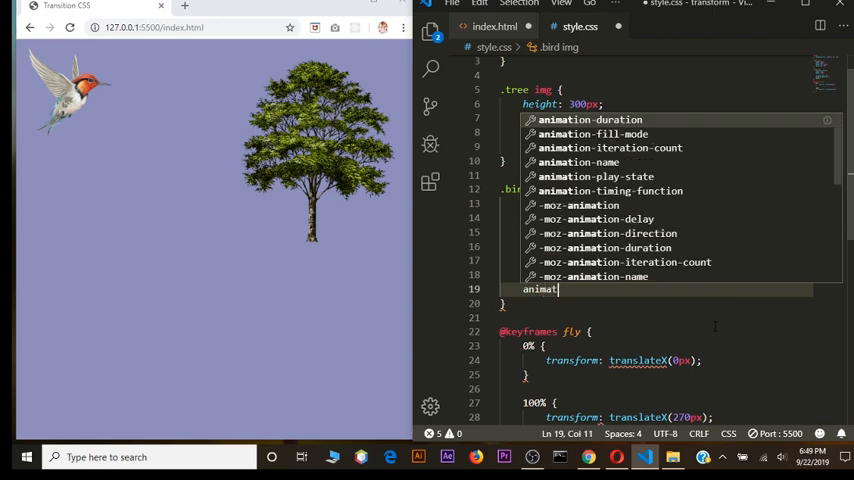
{"action": "type", "text": "ion-fil"}
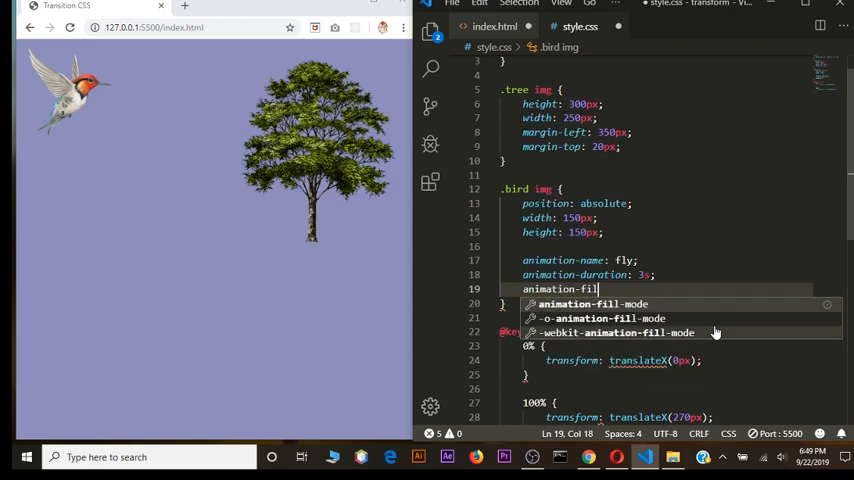
{"action": "mouse_move", "coordinate": [680, 318]}
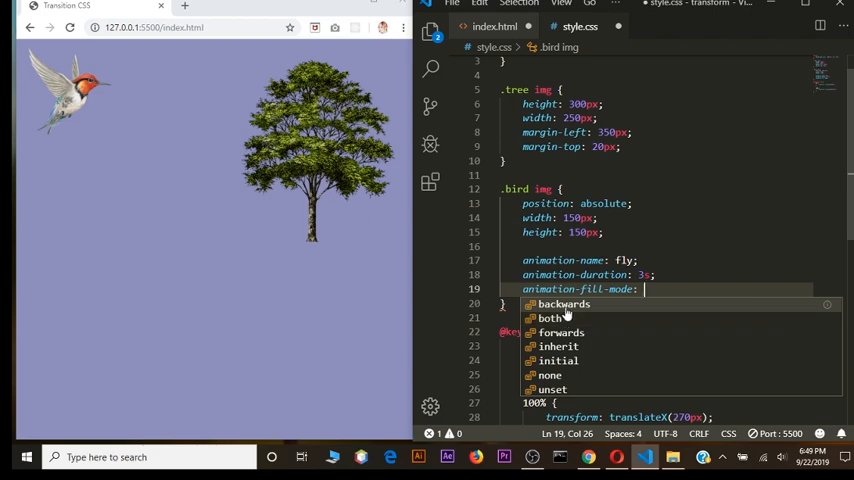
{"action": "mouse_move", "coordinate": [561, 332]}
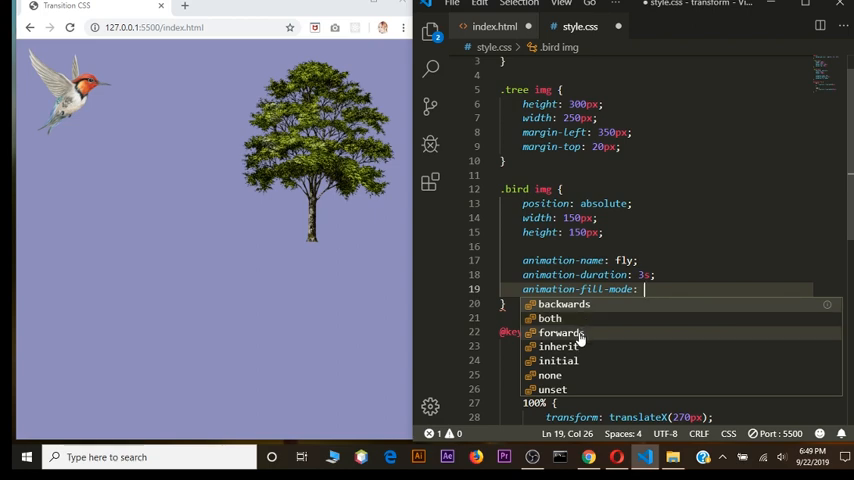
{"action": "left_click", "coordinate": [563, 332]}
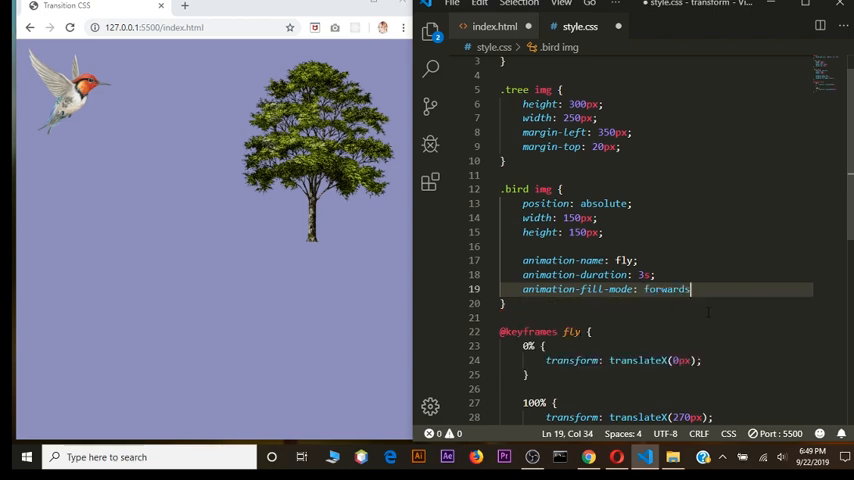
{"action": "type", "text": ";"}
{"action": "type", "text": "animation-"}
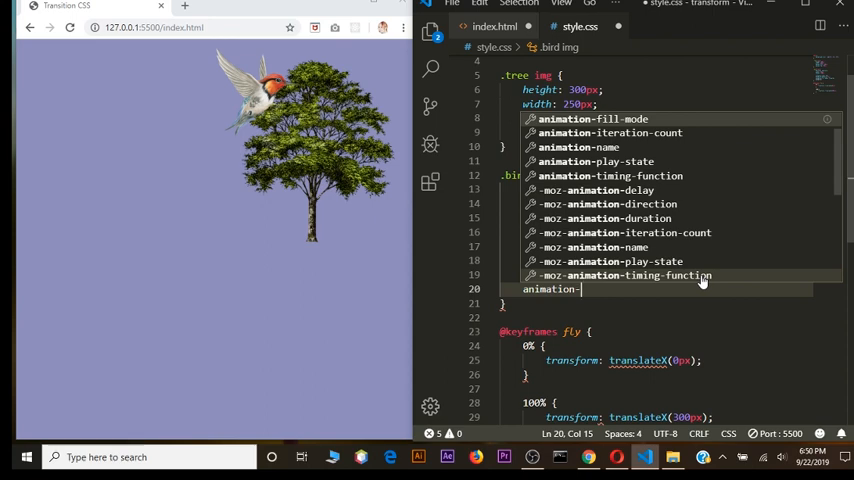
Step: Add 'animation-direction: reverse' and comment out the fill-mode forwards line
{"action": "type", "text": "d"}
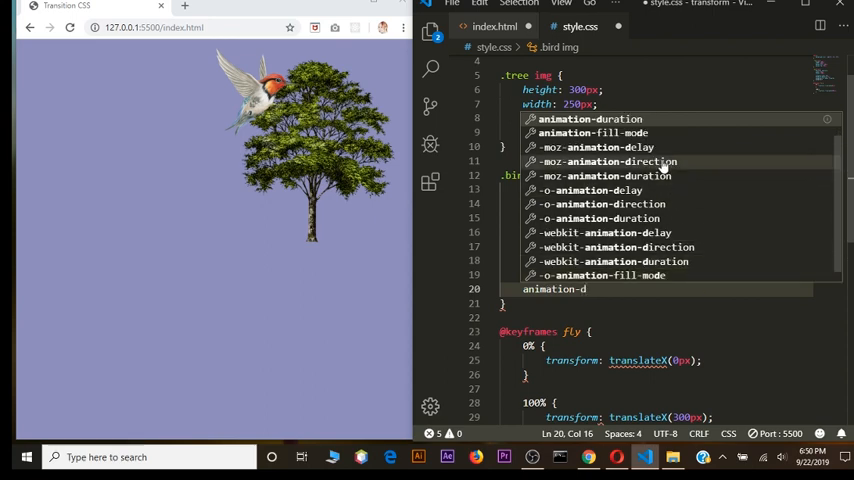
{"action": "mouse_move", "coordinate": [665, 168]}
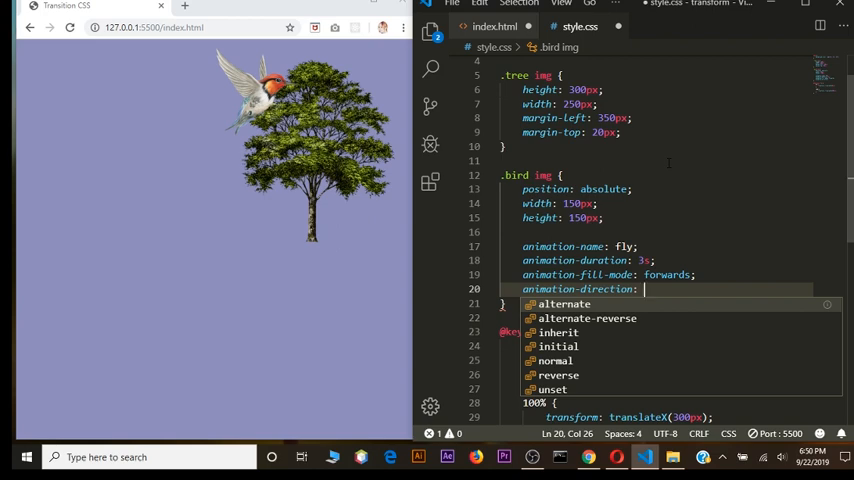
{"action": "mouse_move", "coordinate": [587, 318]}
{"action": "type", "text": " reverse"}
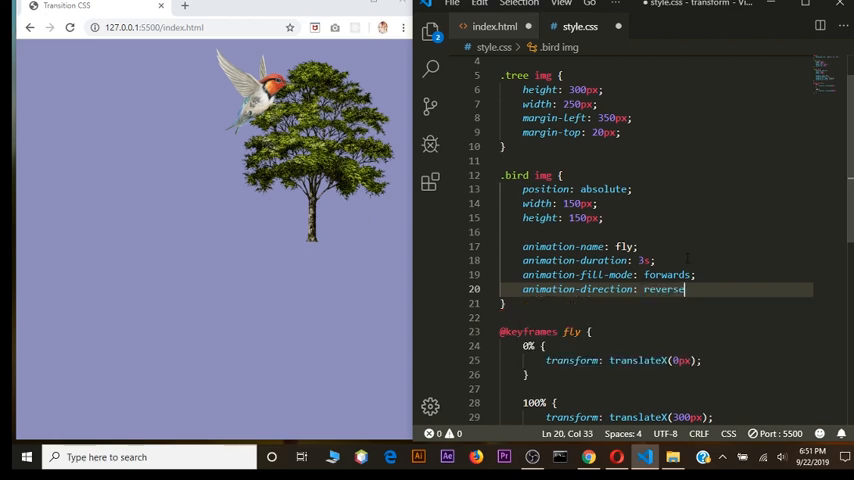
{"action": "key", "text": "ctrl+/"}
{"action": "type", "text": ";"}
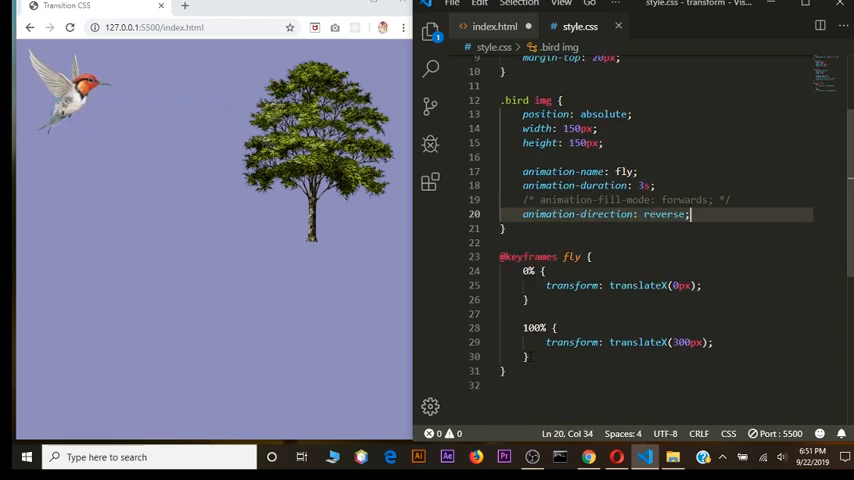
Step: Change the animation-direction value from reverse to normal
{"action": "left_click_drag", "start_coordinate": [524, 328], "coordinate": [715, 350]}
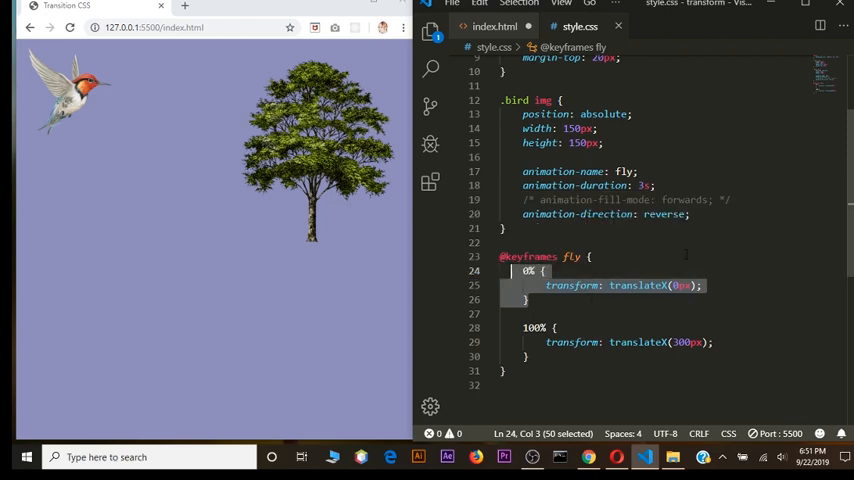
{"action": "left_click", "coordinate": [685, 214]}
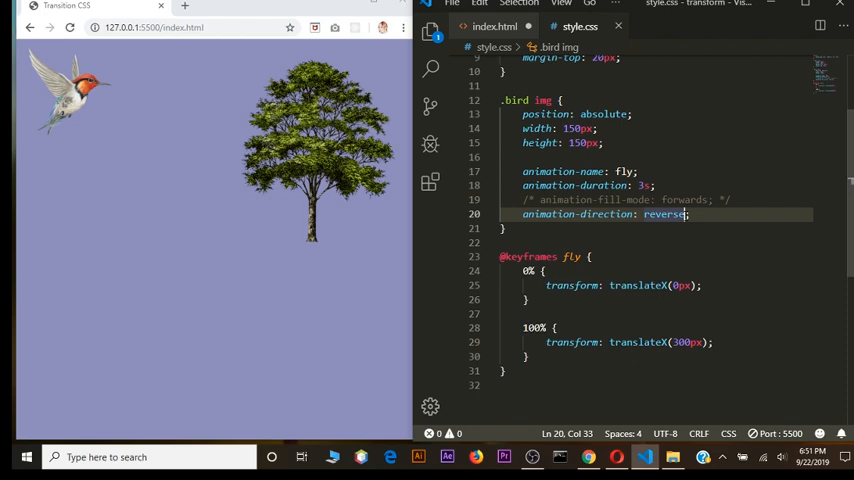
{"action": "key", "text": "Backspace"}
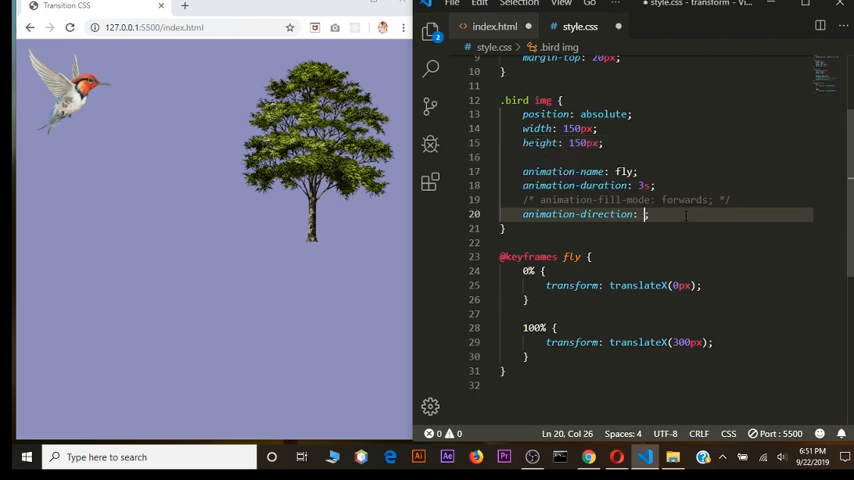
{"action": "type", "text": "normal"}
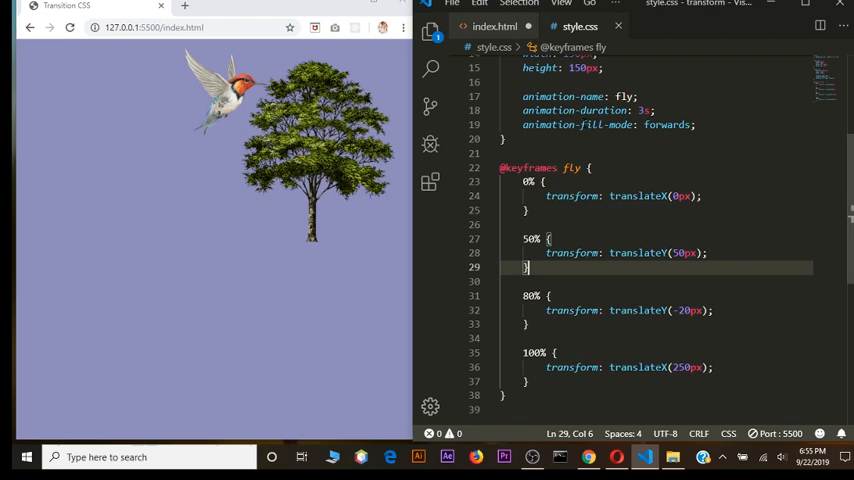
Step: Start an 'animation-delay:' declaration on a new line after animation-fill-mode: forwards
{"action": "left_click", "coordinate": [667, 124]}
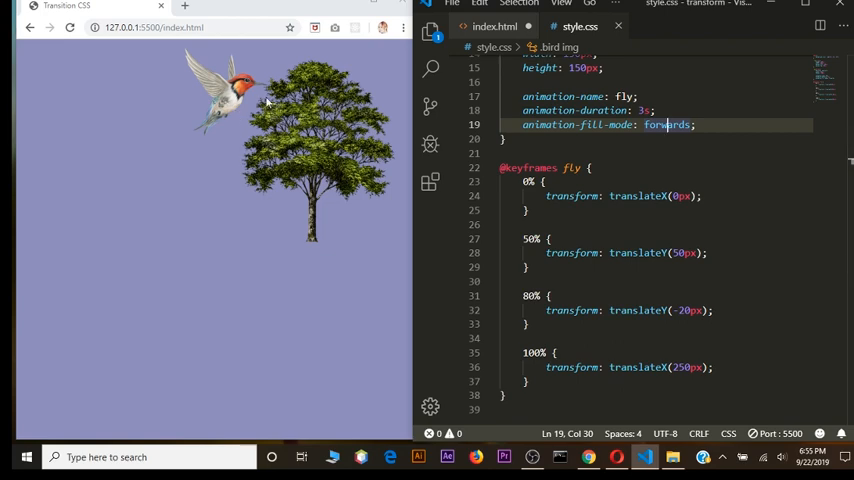
{"action": "mouse_move", "coordinate": [303, 120]}
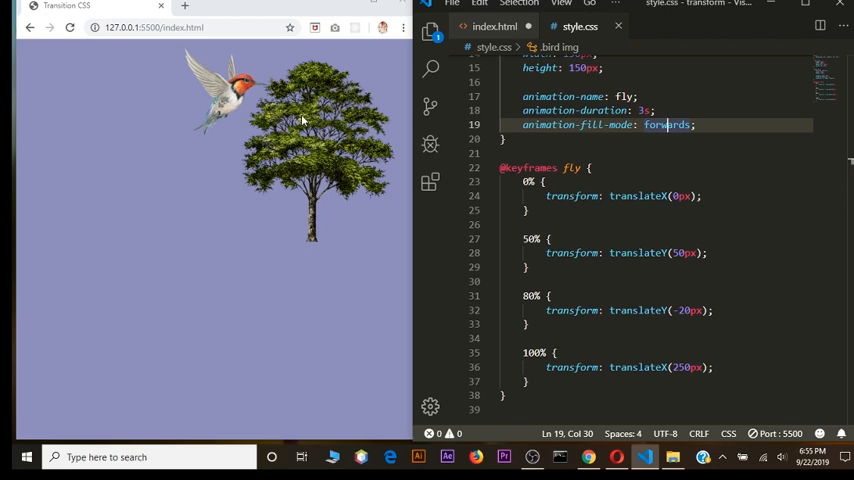
{"action": "left_click", "coordinate": [697, 124]}
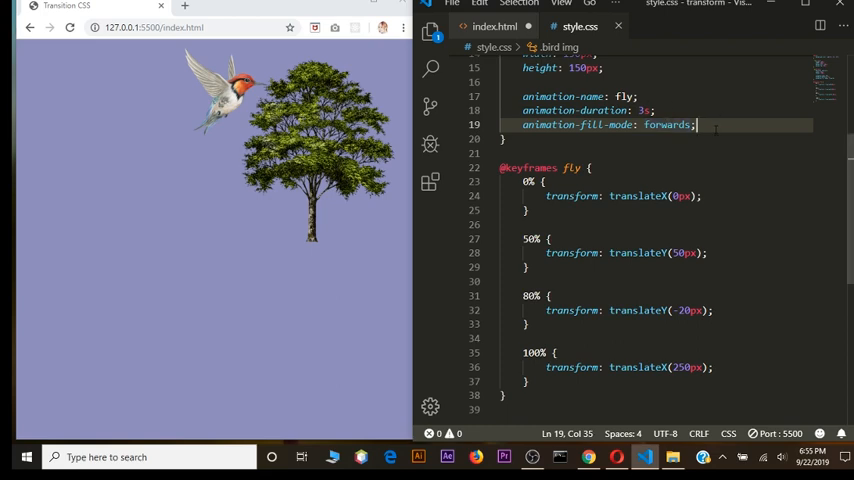
{"action": "type", "text": "animation-delay:"}
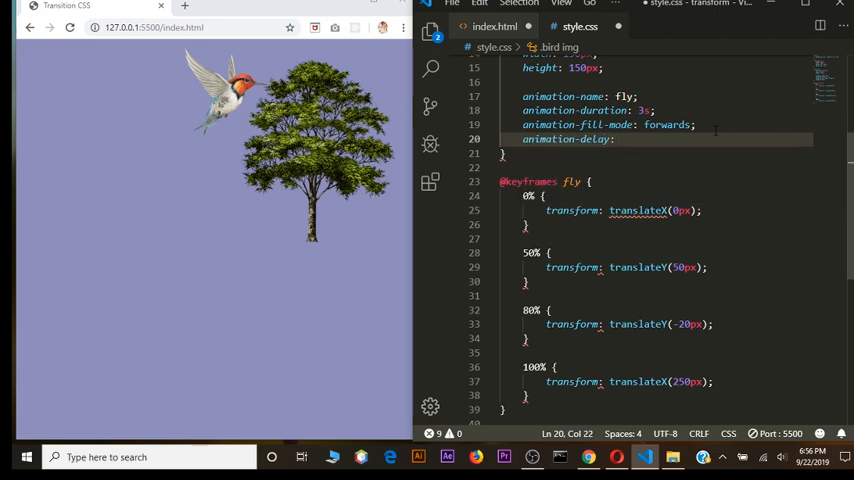
Step: Set animation-delay to 2s and begin an animation-timing-function declaration on a new line
{"action": "type", "text": "2s;"}
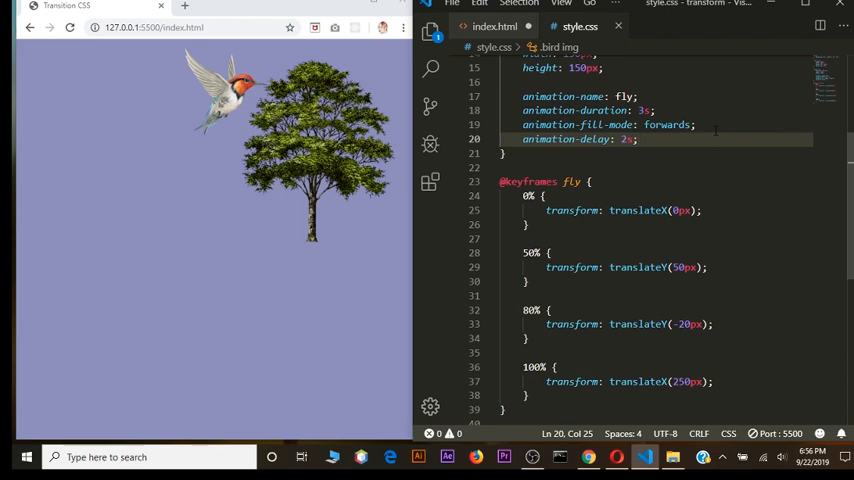
{"action": "key", "text": "Enter"}
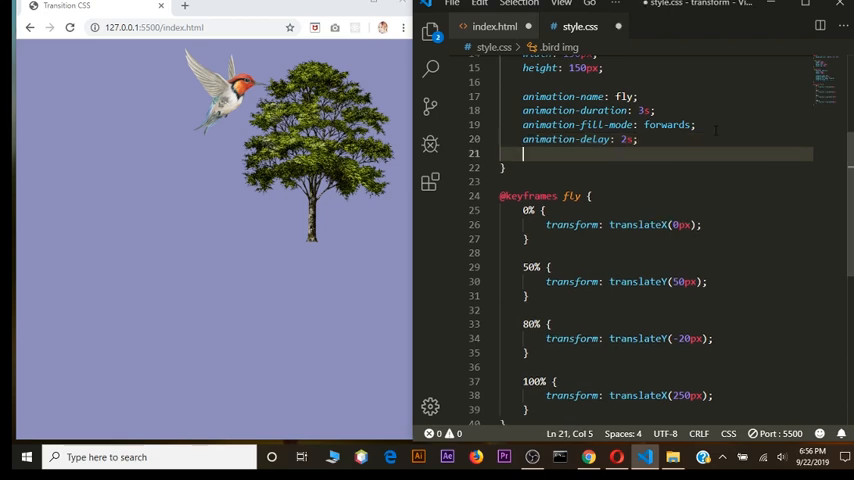
{"action": "type", "text": "animation-timing-function:"}
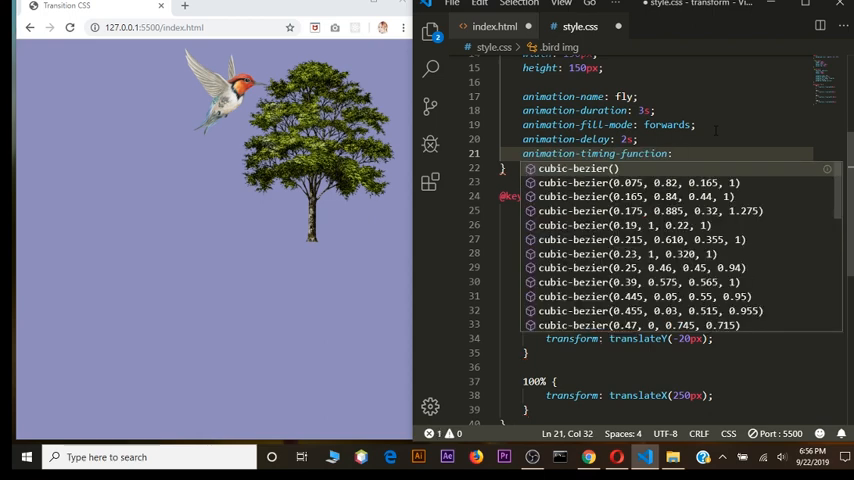
Step: Choose ease-out as the animation-timing-function value from the suggestions
{"action": "type", "text": "ease"}
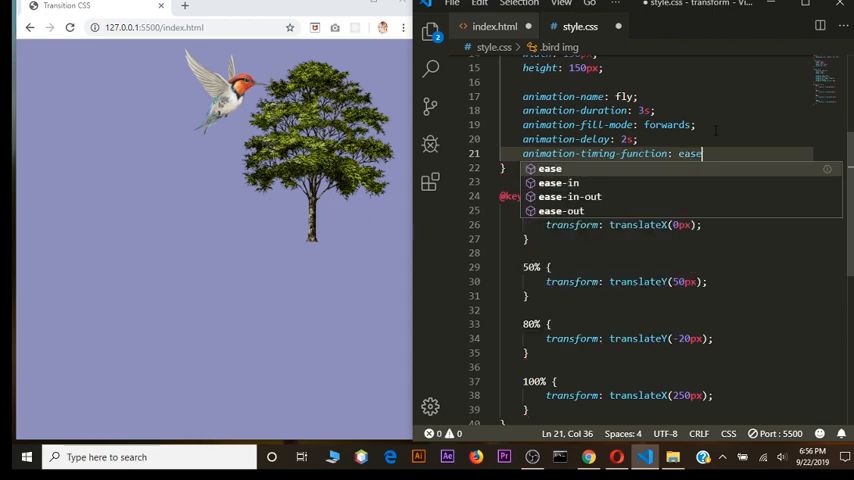
{"action": "mouse_move", "coordinate": [585, 210]}
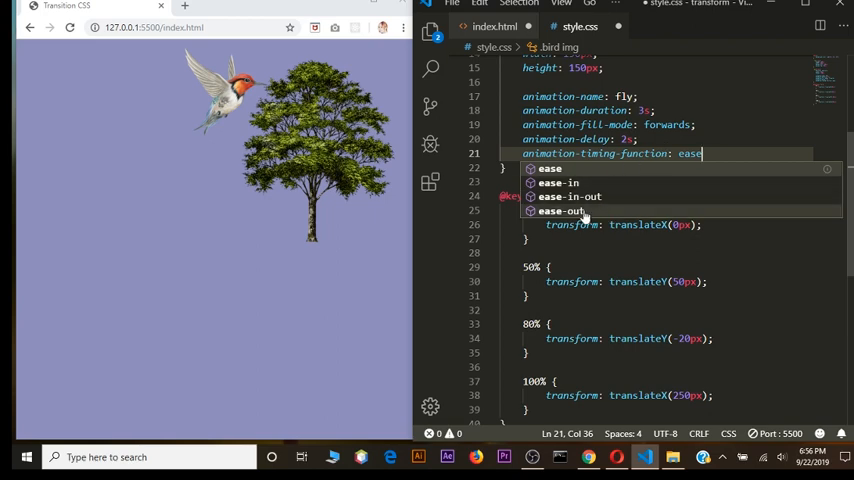
{"action": "left_click", "coordinate": [558, 211]}
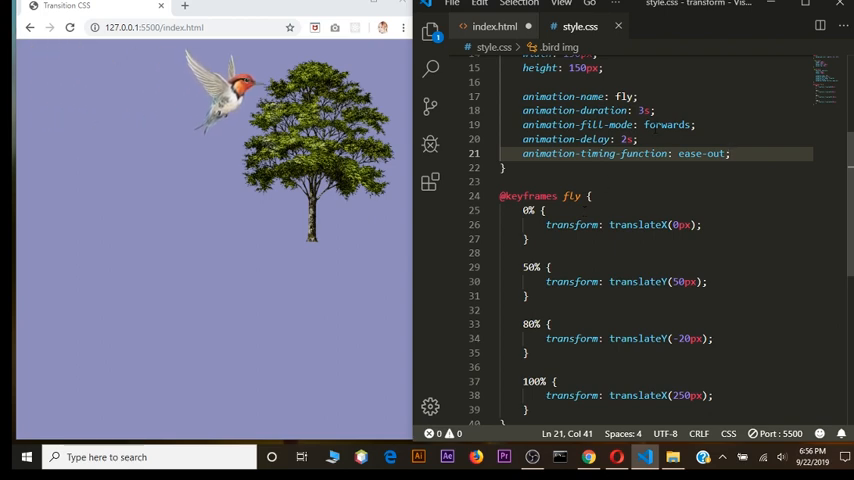
{"action": "left_click", "coordinate": [637, 139]}
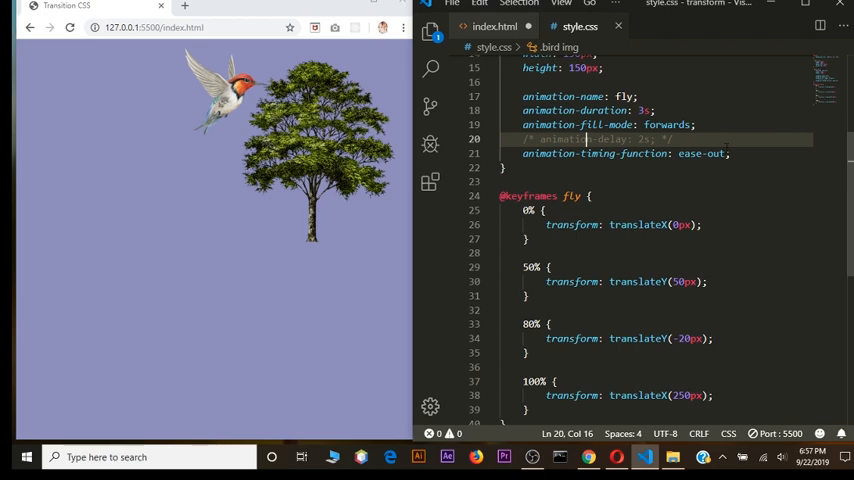
Step: Add animation-iteration-count to the bird rule and change its value from infinite to 2
{"action": "key", "text": "Enter"}
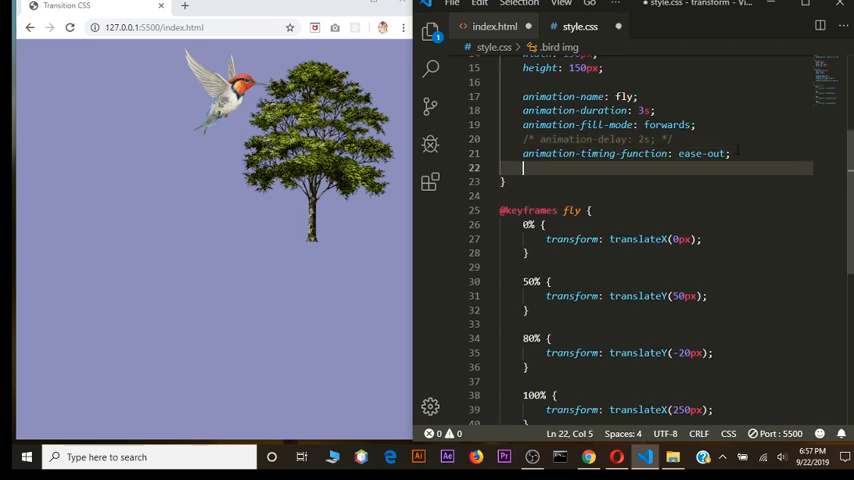
{"action": "type", "text": "animation-"}
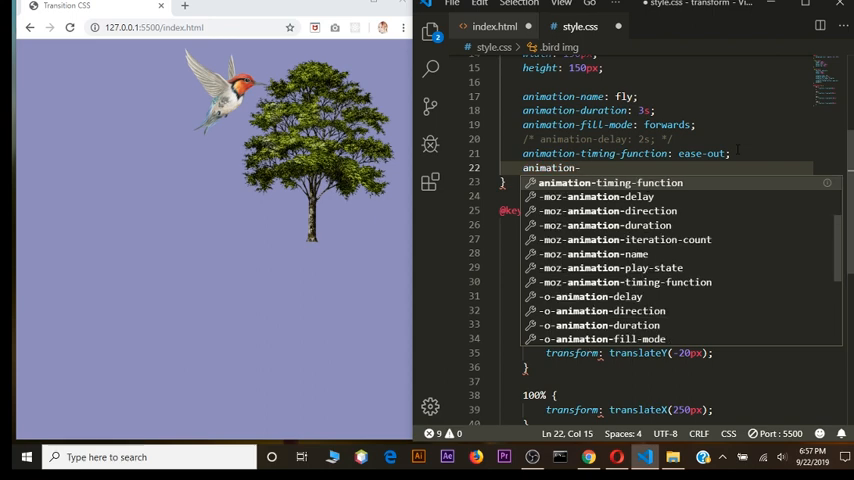
{"action": "type", "text": "iteration-count: infinite;"}
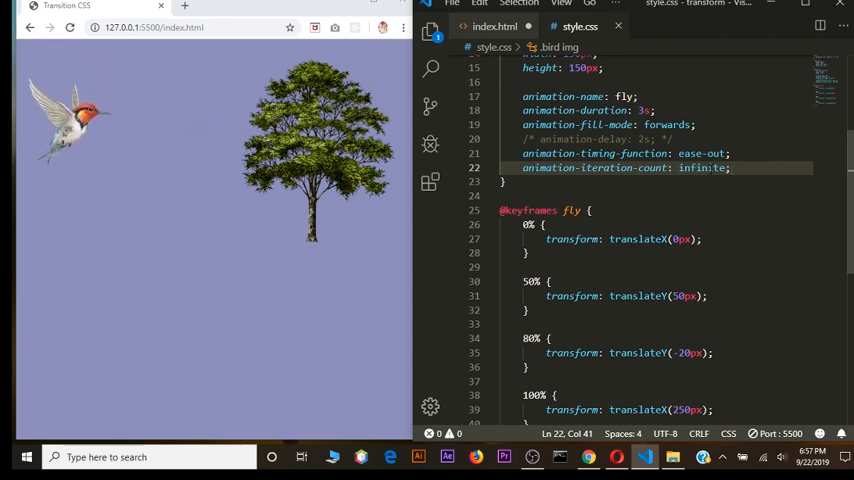
{"action": "double_click", "coordinate": [701, 168]}
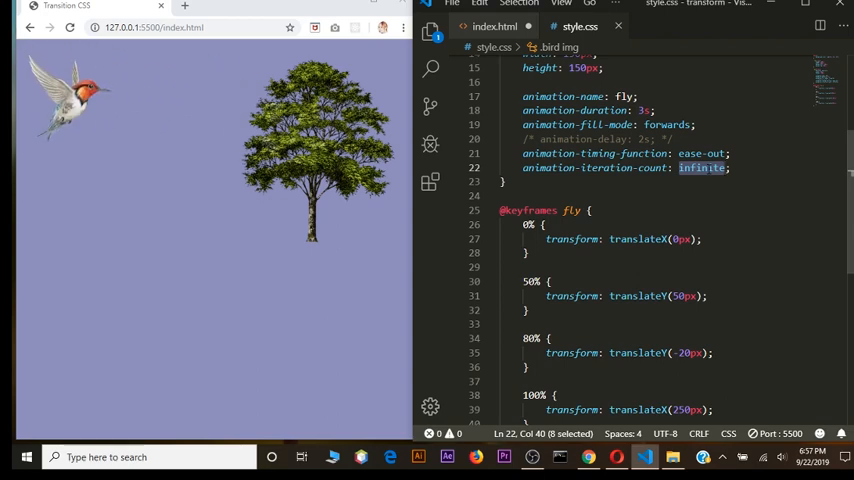
{"action": "key", "text": "Delete"}
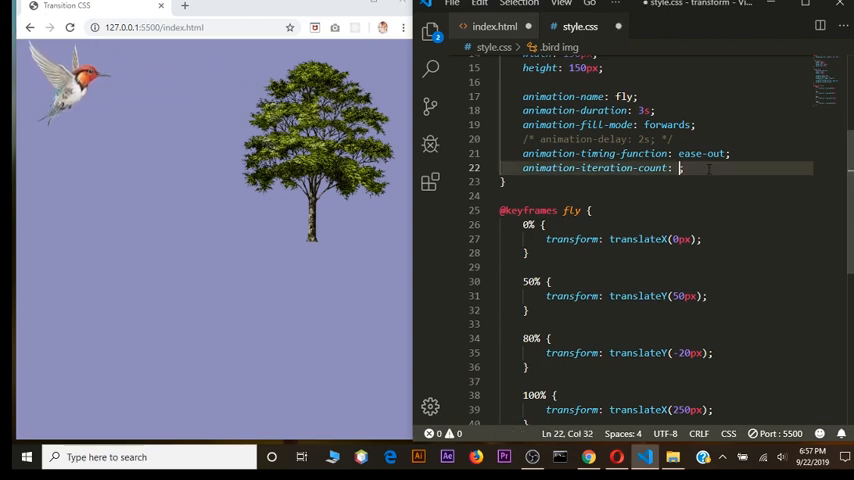
{"action": "type", "text": "2"}
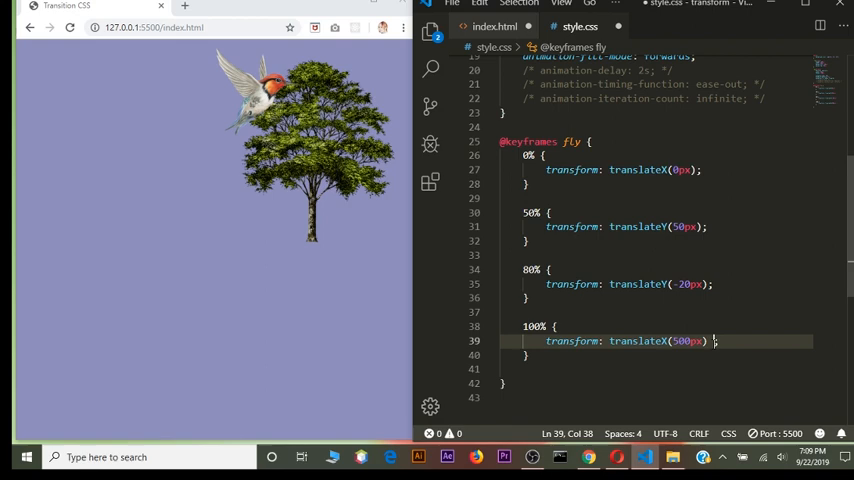
Step: Add rotate(20deg) to the 100% keyframe transform
{"action": "type", "text": "rot"}
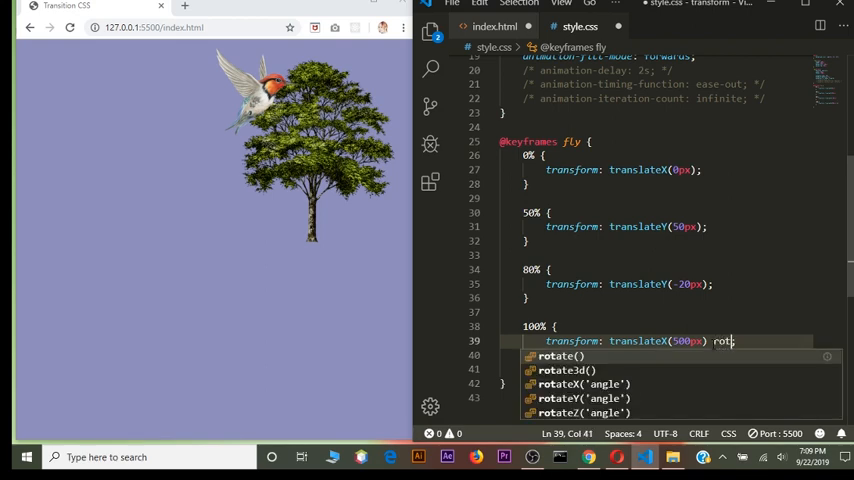
{"action": "type", "text": "ate;"}
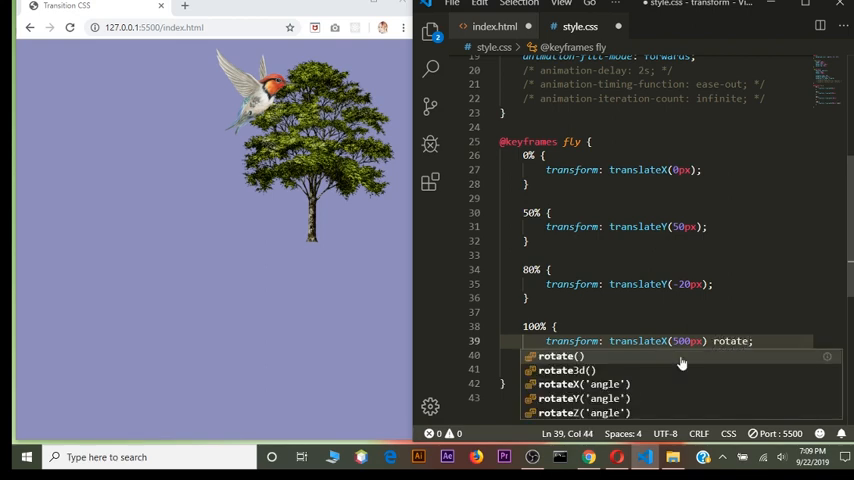
{"action": "left_click", "coordinate": [560, 355]}
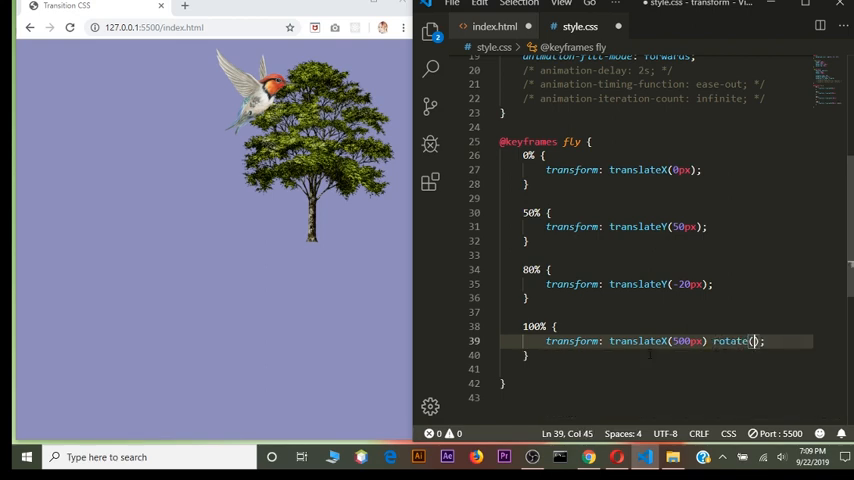
{"action": "type", "text": "20deg"}
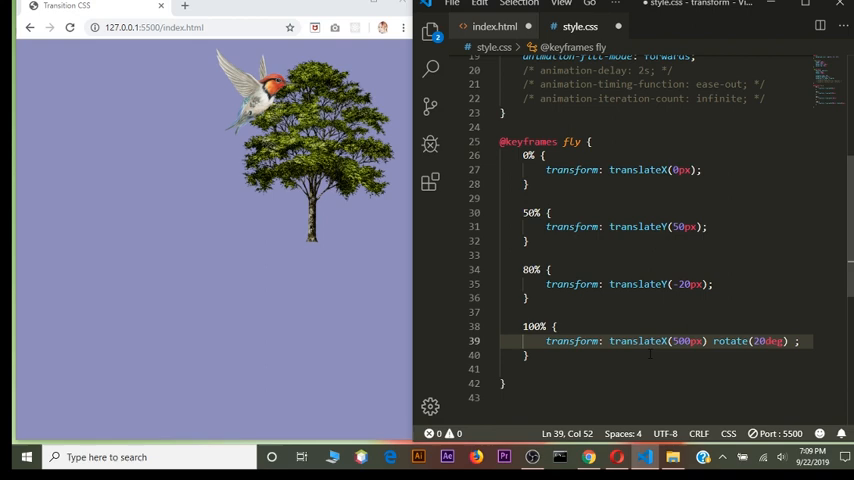
Step: Append scale(-1), translateY(350px) and translateX(400px) after the rotation
{"action": "type", "text": "sc"}
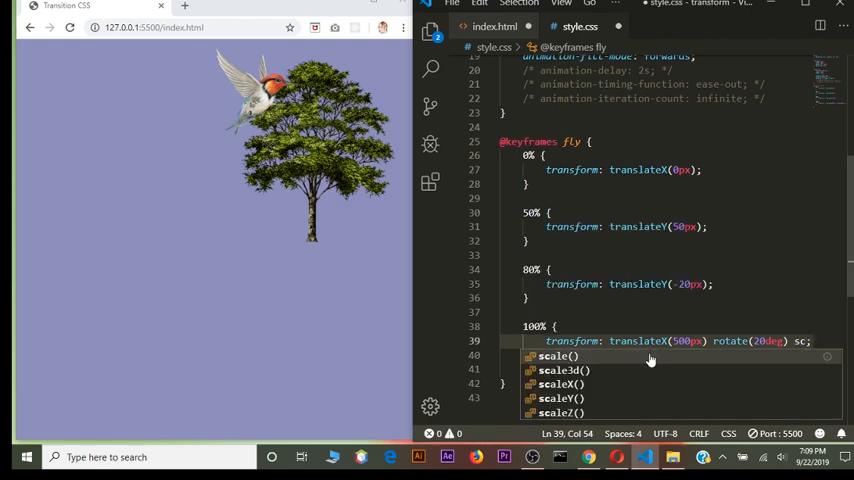
{"action": "mouse_move", "coordinate": [620, 357]}
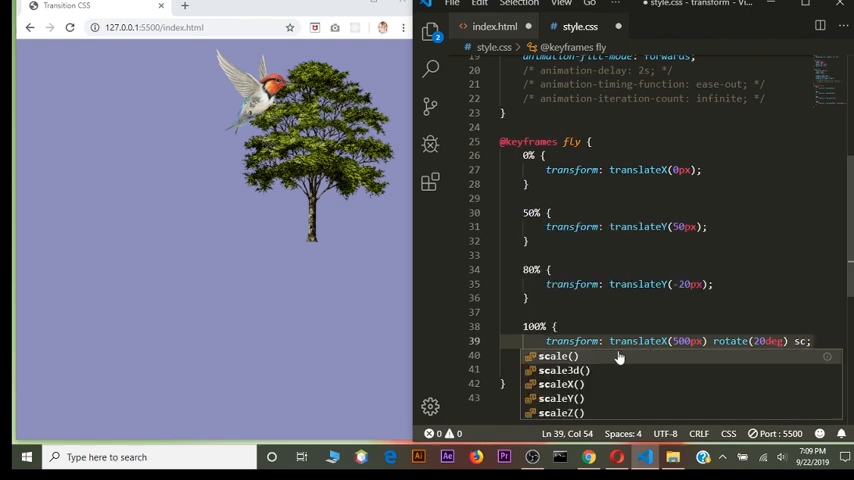
{"action": "left_click", "coordinate": [557, 355]}
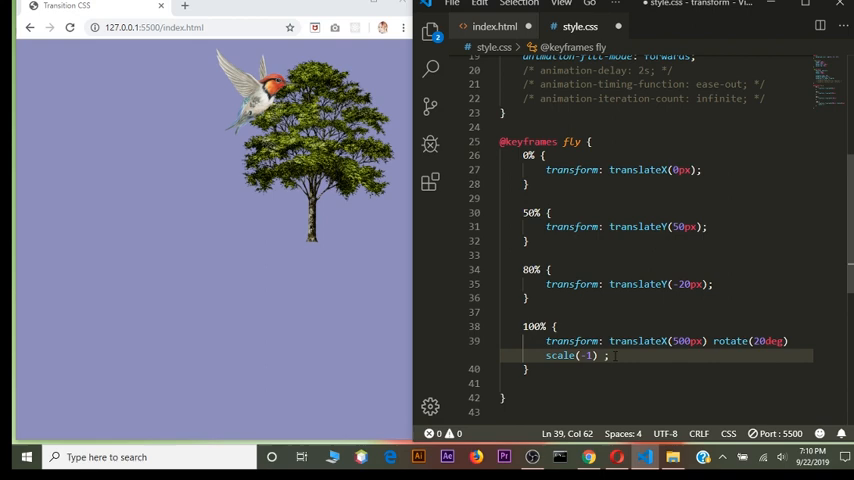
{"action": "type", "text": "translateY("}
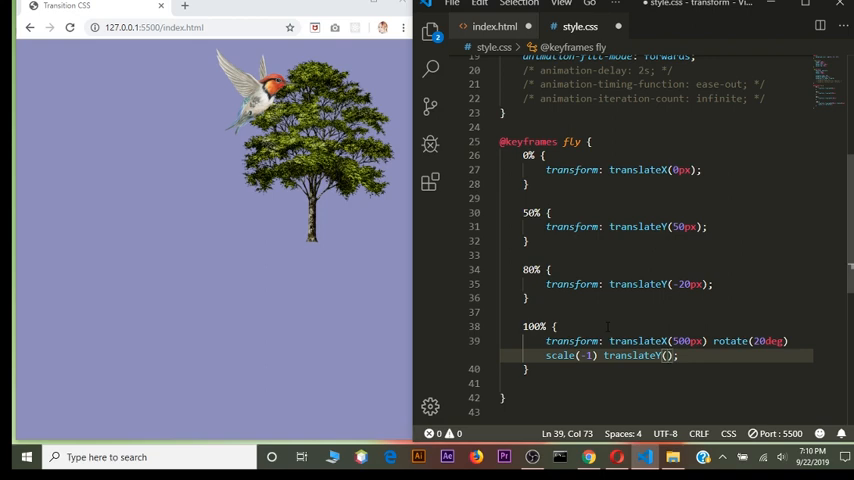
{"action": "type", "text": "350px"}
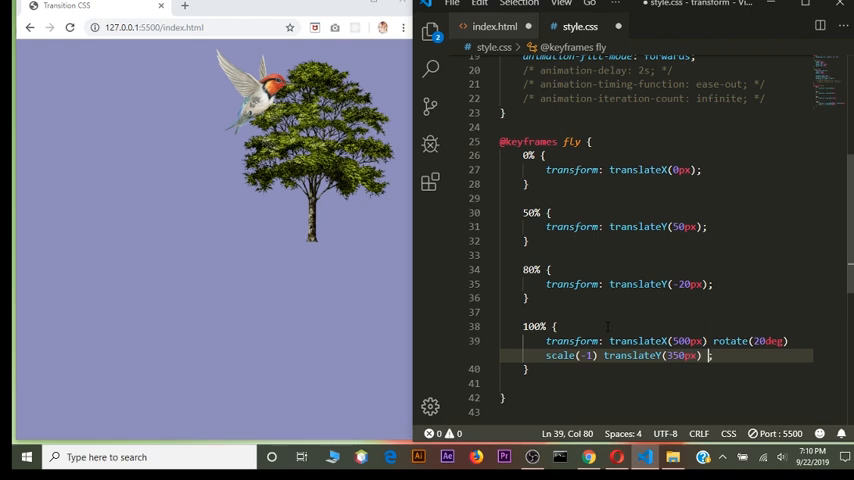
{"action": "type", "text": "translateX(400px"}
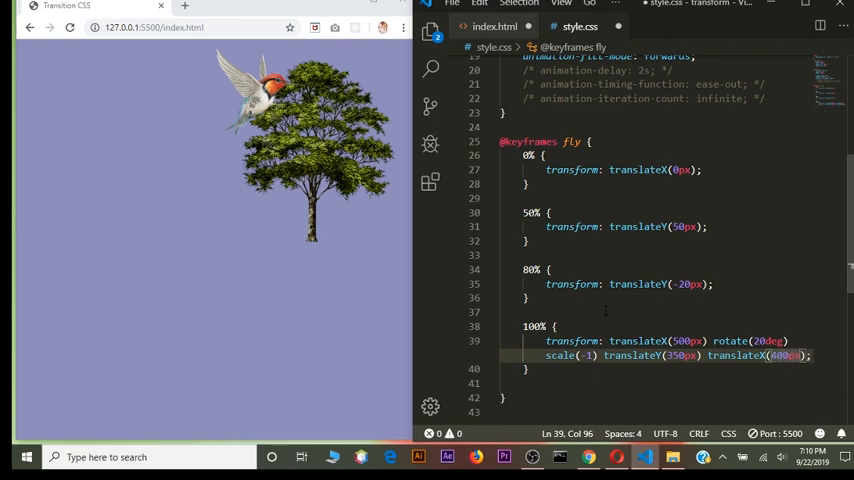
{"action": "scroll", "scroll_direction": "up", "scroll_amount": 3}
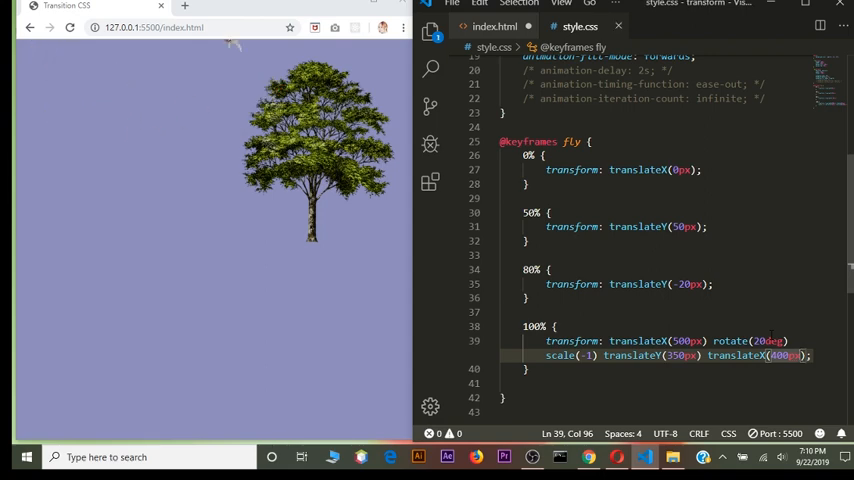
Step: Change scale(-1) to scaleX(-1) so the final flip is horizontal only
{"action": "scroll", "scroll_direction": "up", "scroll_amount": 3}
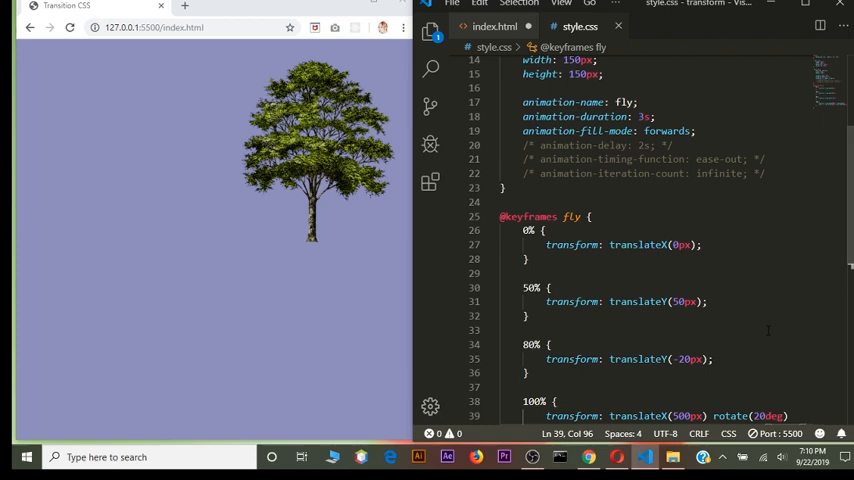
{"action": "scroll", "scroll_direction": "up", "scroll_amount": 3}
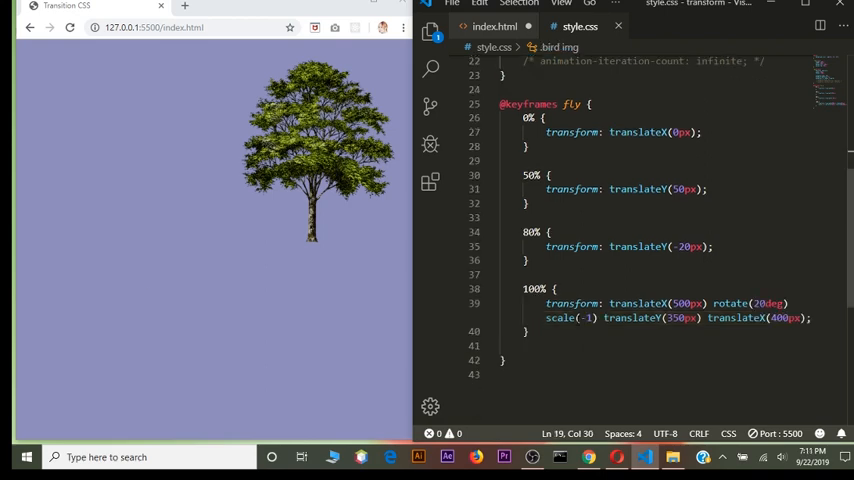
{"action": "left_click", "coordinate": [590, 318]}
{"action": "type", "text": "X"}
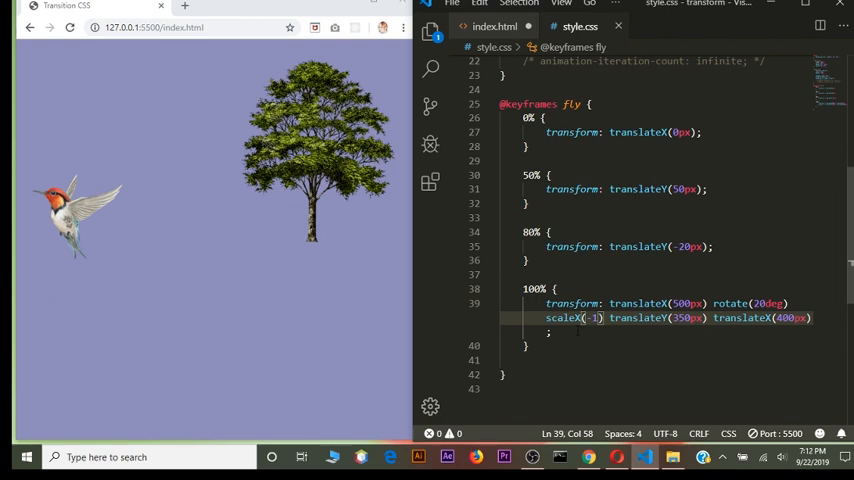
Step: Change animation-duration from 3s to 4s and select the ease-out timing value
{"action": "scroll", "scroll_direction": "up", "scroll_amount": 3}
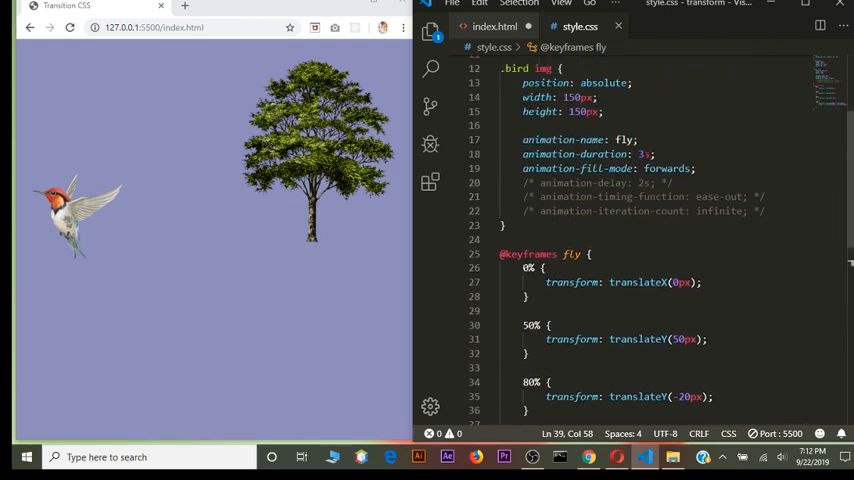
{"action": "left_click", "coordinate": [648, 154]}
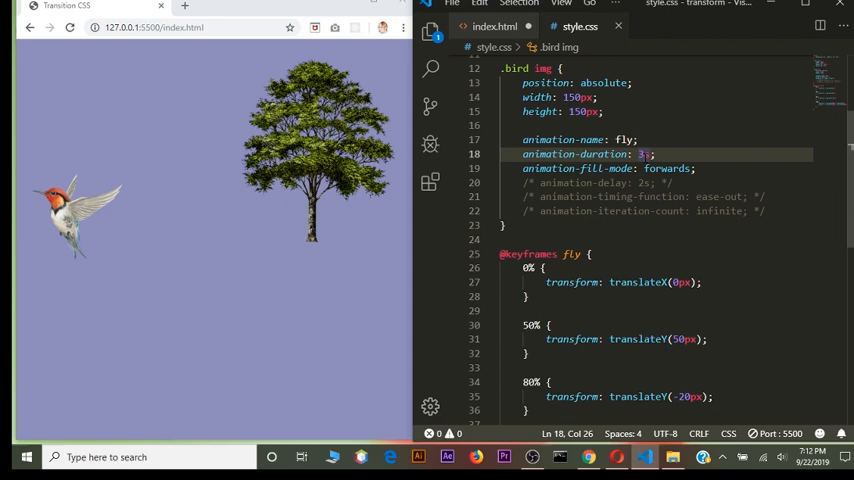
{"action": "key", "text": "Backspace"}
{"action": "type", "text": "4"}
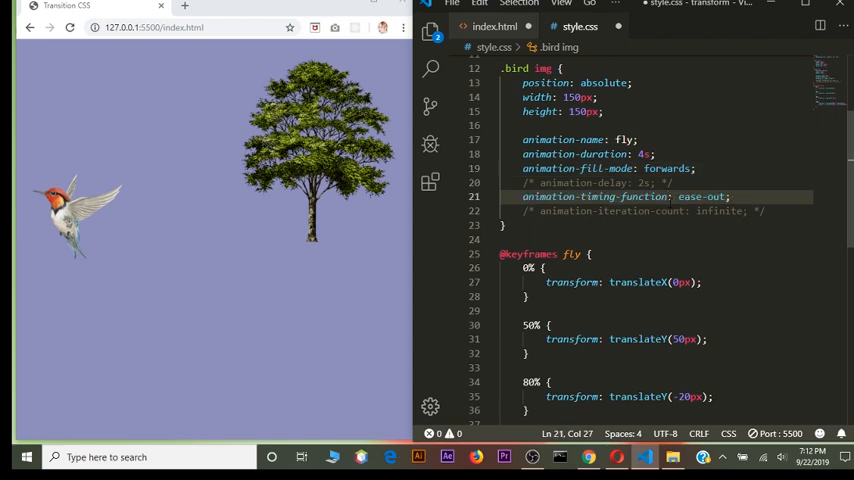
{"action": "double_click", "coordinate": [710, 196]}
{"action": "type", "text": "in"}
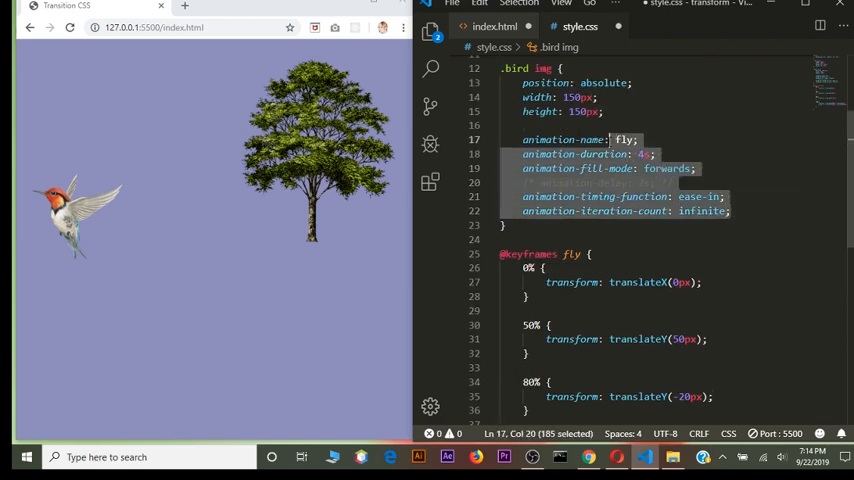
Step: Write animation: fly 3s forwards ease-in 2 and comment out the longhand animation lines
{"action": "type", "text": "animation: fly"}
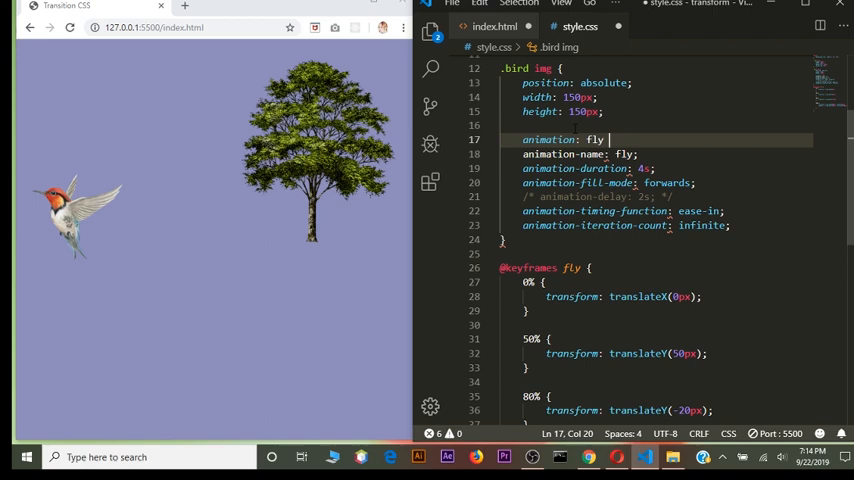
{"action": "type", "text": "3s"}
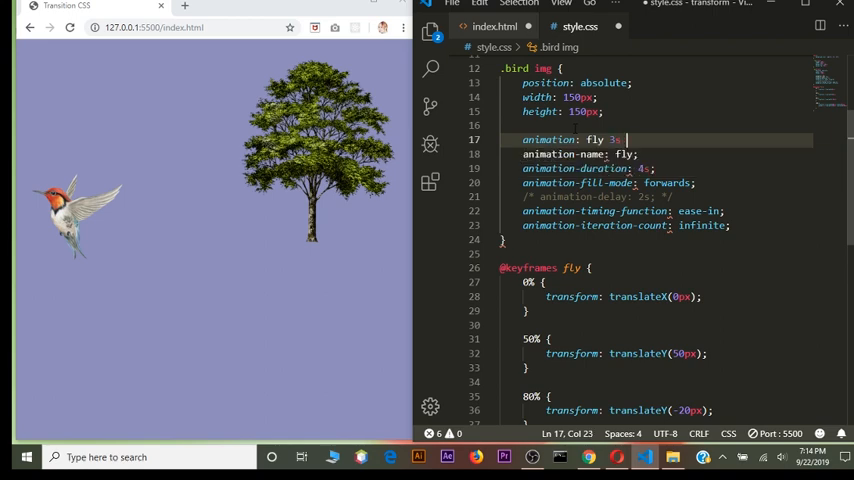
{"action": "type", "text": "forwar"}
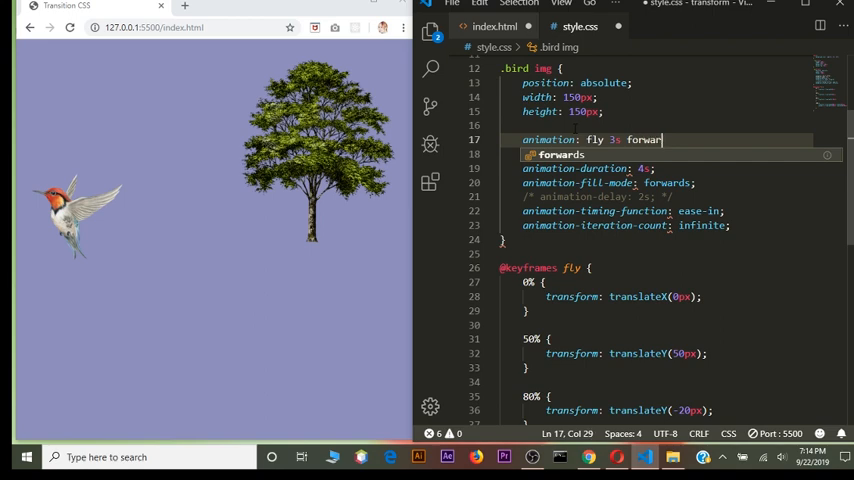
{"action": "type", "text": "d"}
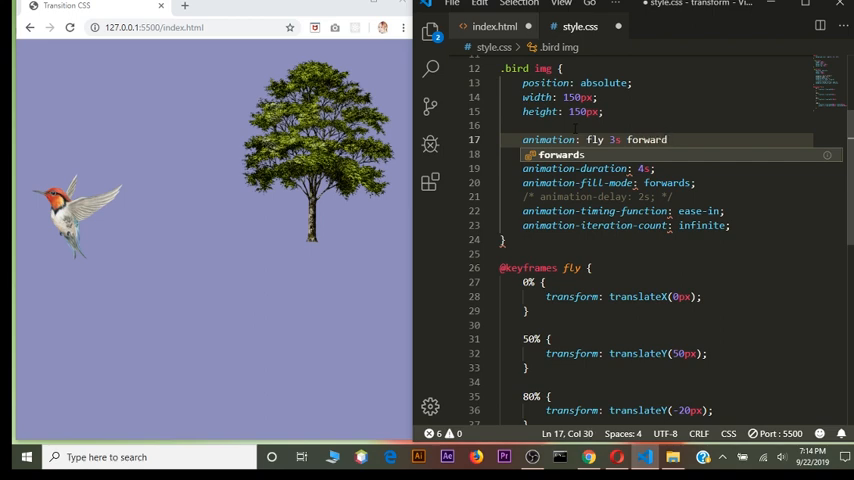
{"action": "type", "text": "s"}
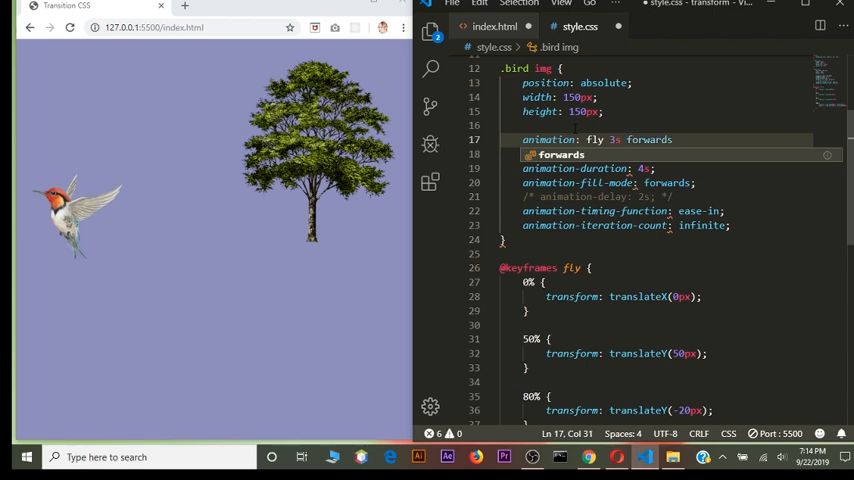
{"action": "type", "text": "ease-in"}
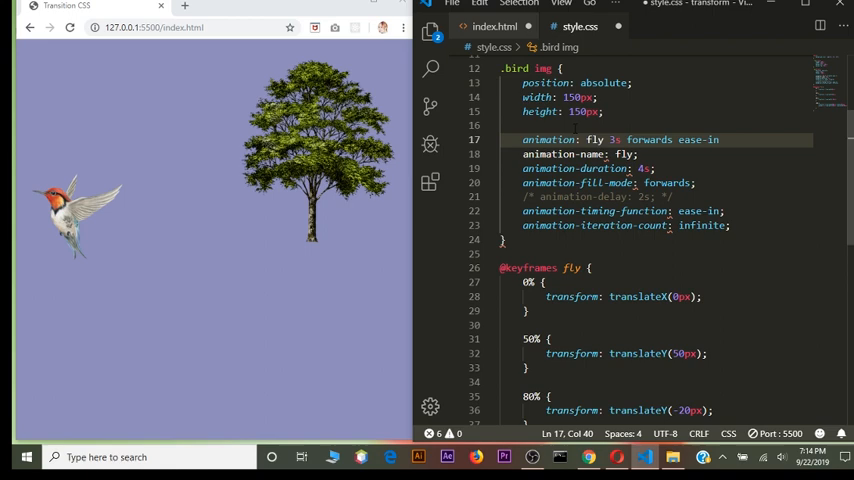
{"action": "type", "text": "2;"}
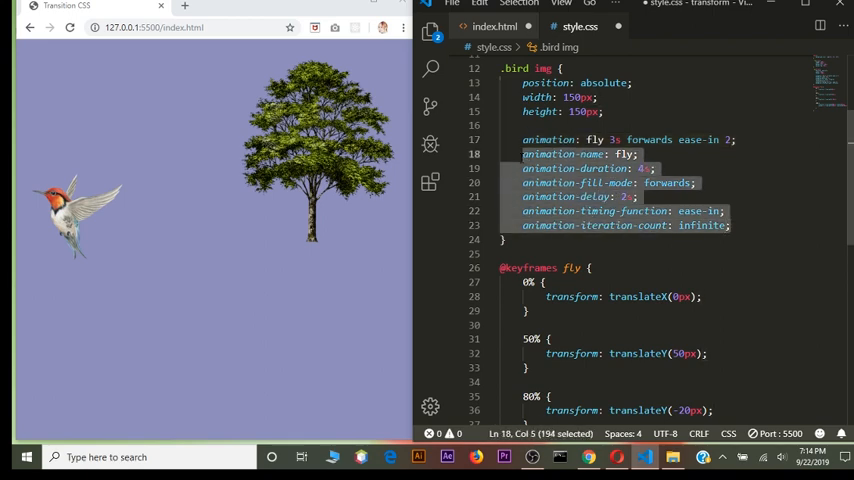
{"action": "key", "text": "ctrl+/"}
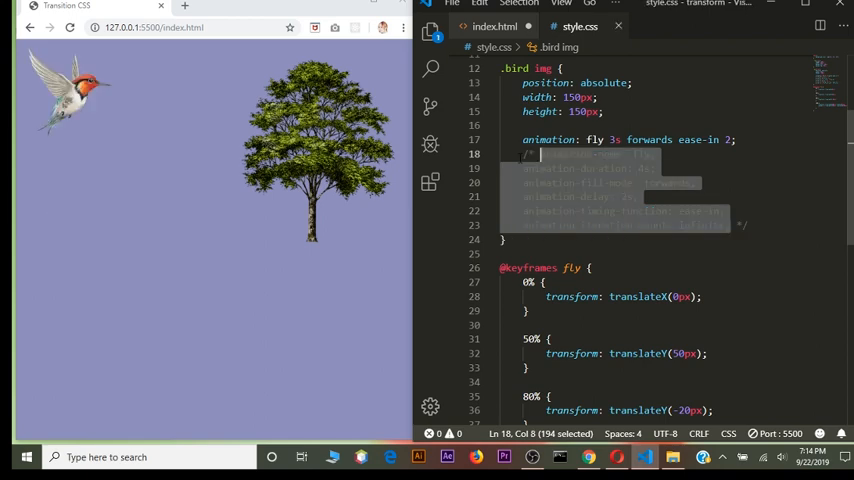